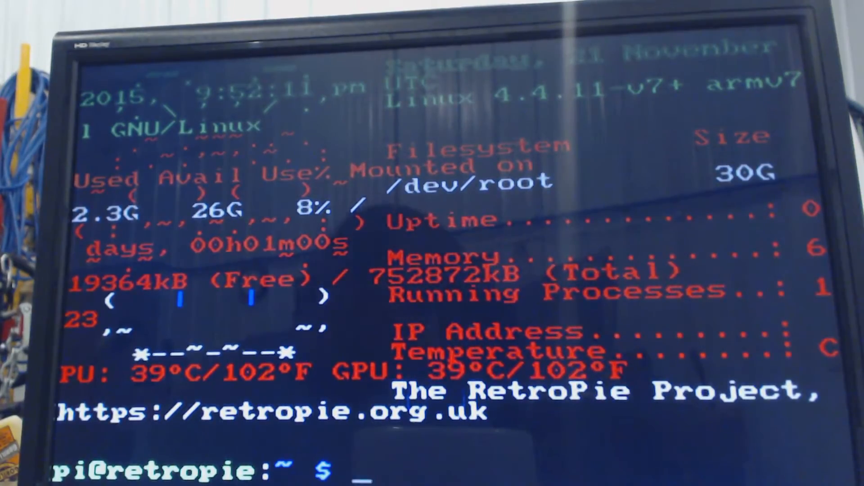
Launch raspi-config with sudo from the pi@retropie prompt
{"action": "type", "text": "sudo"}
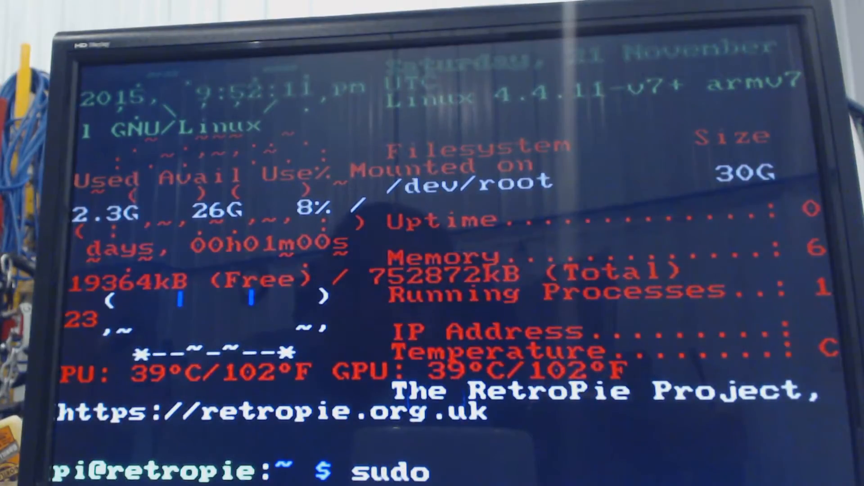
{"action": "type", "text": "raspi"}
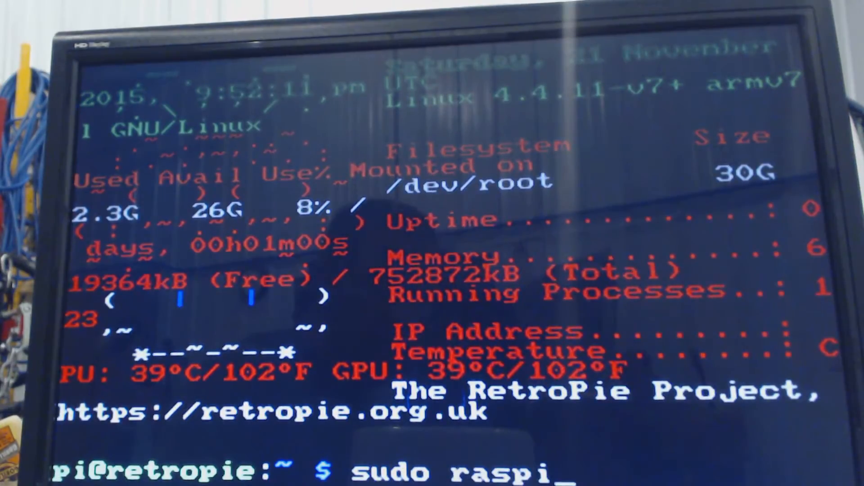
{"action": "type", "text": "-config"}
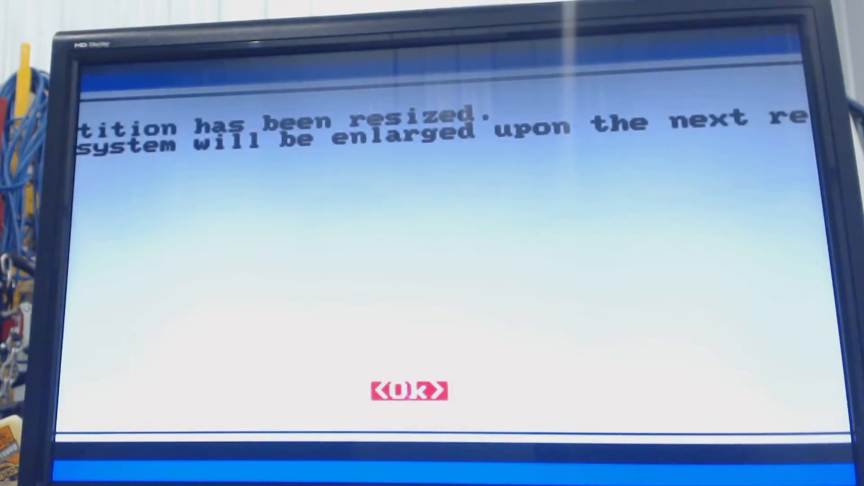
Dismiss the resize notice, try the Overclock option and dismiss its error message
{"action": "left_click", "coordinate": [410, 390]}
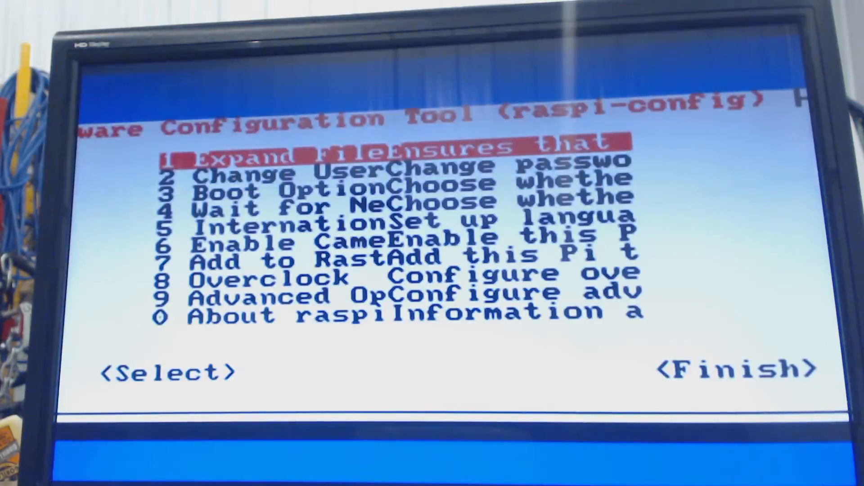
{"action": "key", "text": "Down"}
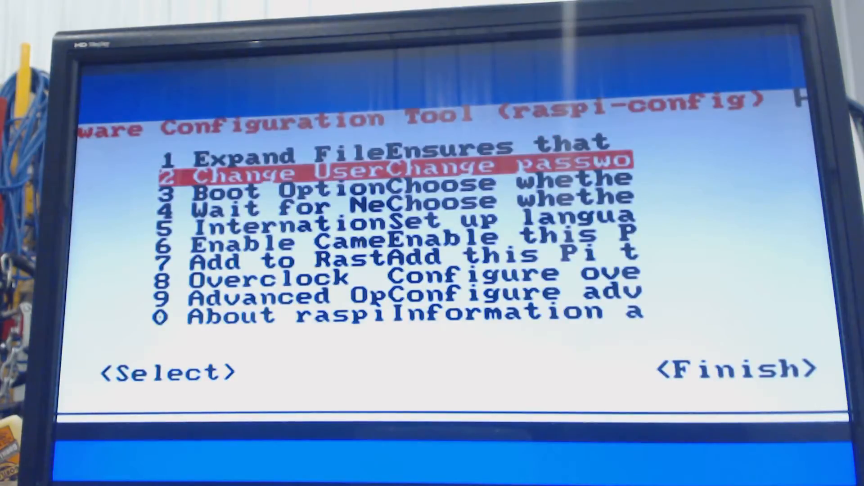
{"action": "key", "text": "Down"}
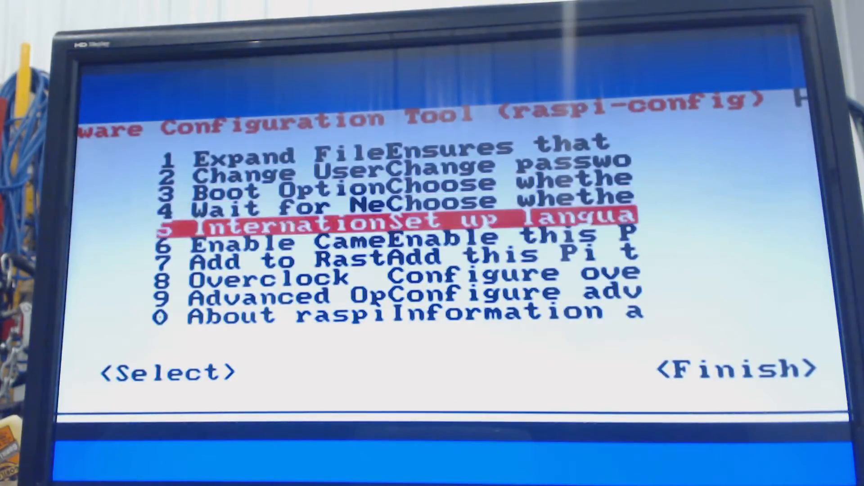
{"action": "key", "text": "down"}
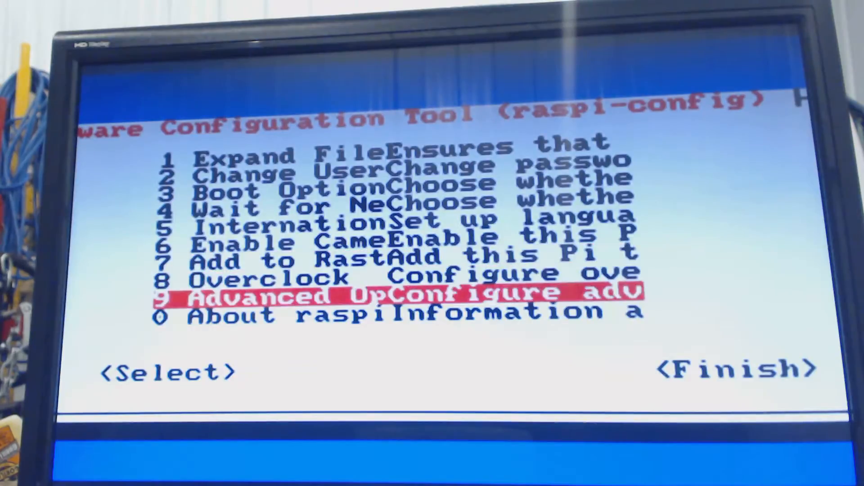
{"action": "key", "text": "Up"}
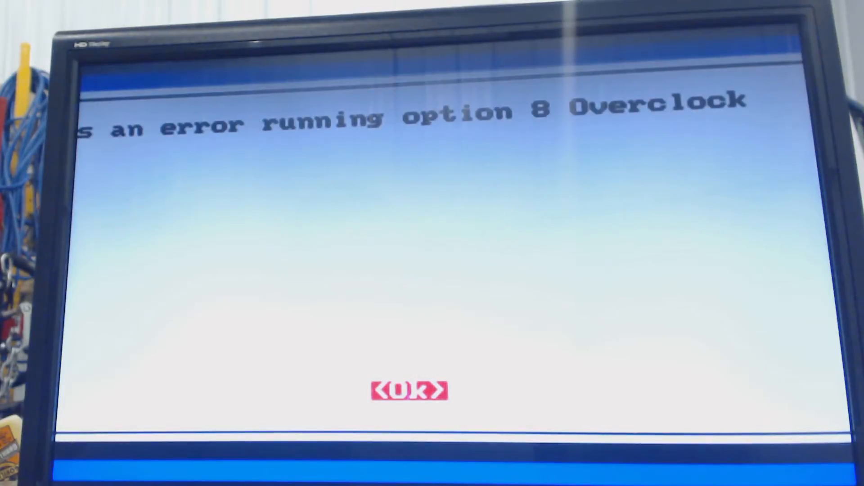
{"action": "left_click", "coordinate": [409, 390]}
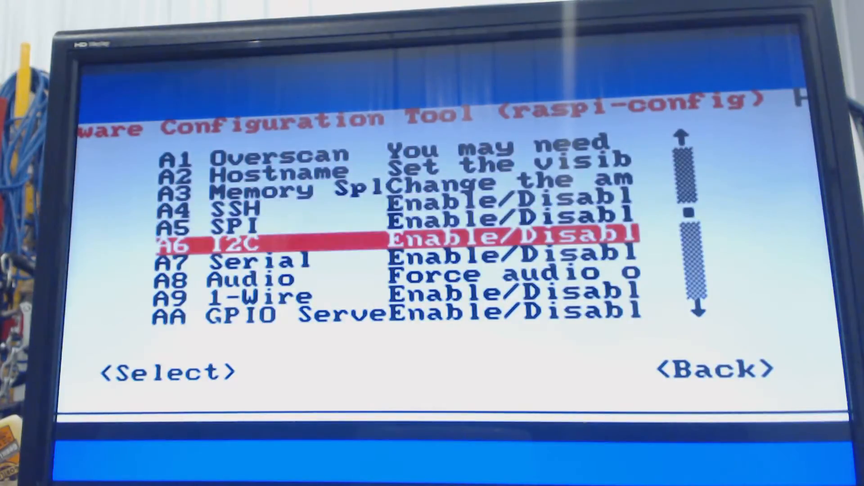
Browse Advanced Options, return, and enter Internationalisation Options > Change Locale
{"action": "key", "text": "Down"}
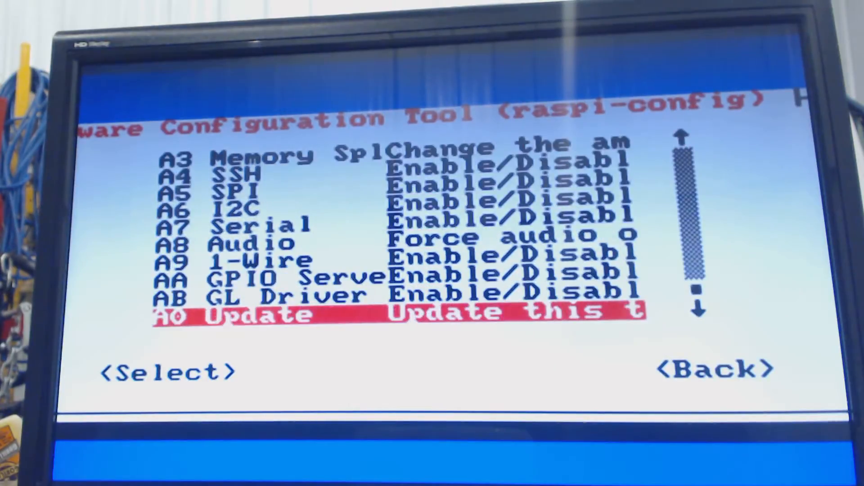
{"action": "key", "text": "Up"}
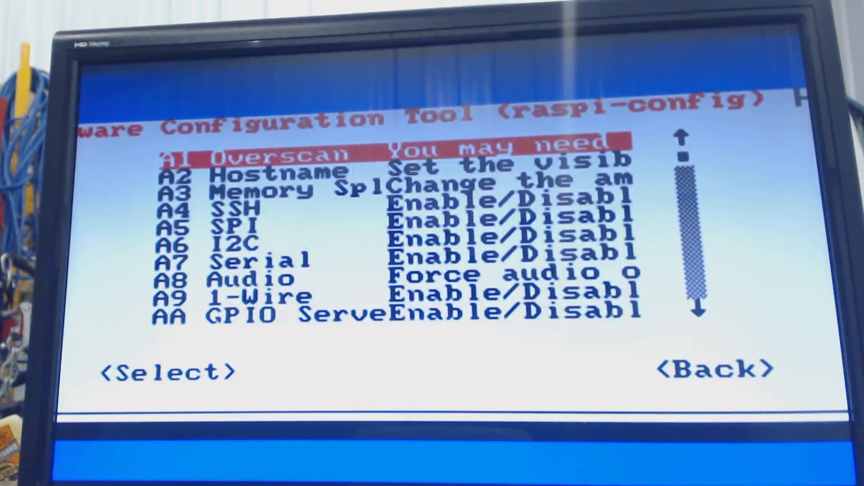
{"action": "key", "text": "Down"}
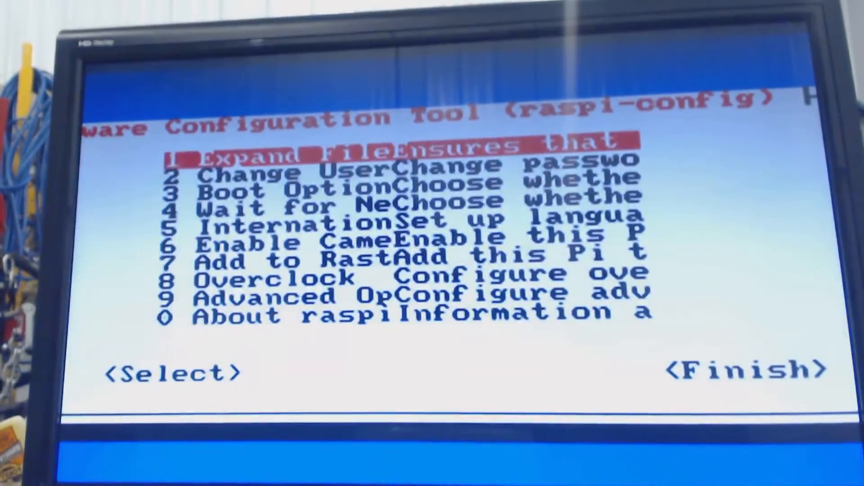
{"action": "key", "text": "Down"}
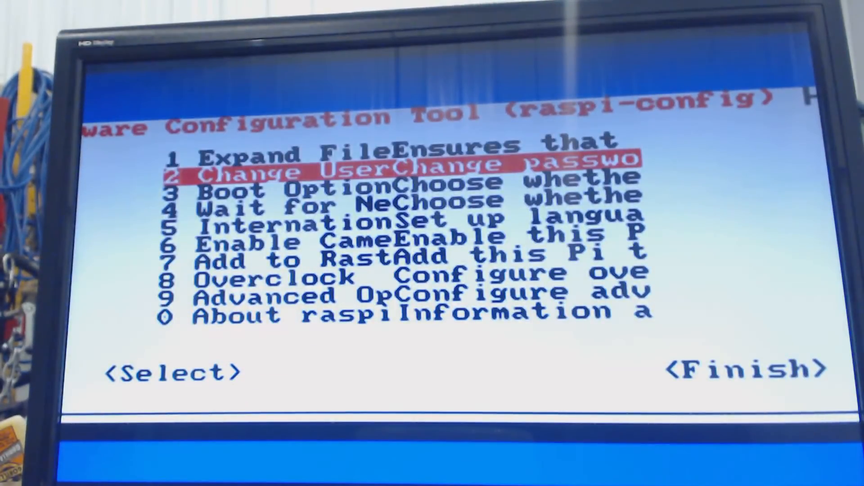
{"action": "key", "text": "Down"}
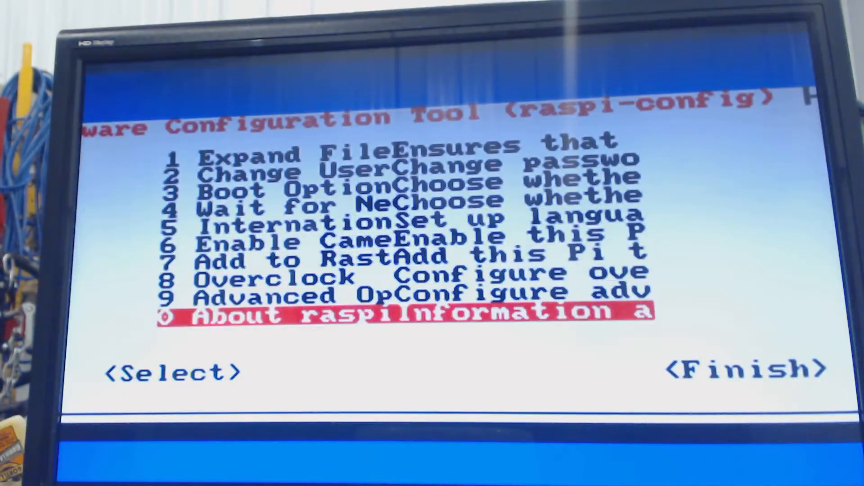
{"action": "key", "text": "Up"}
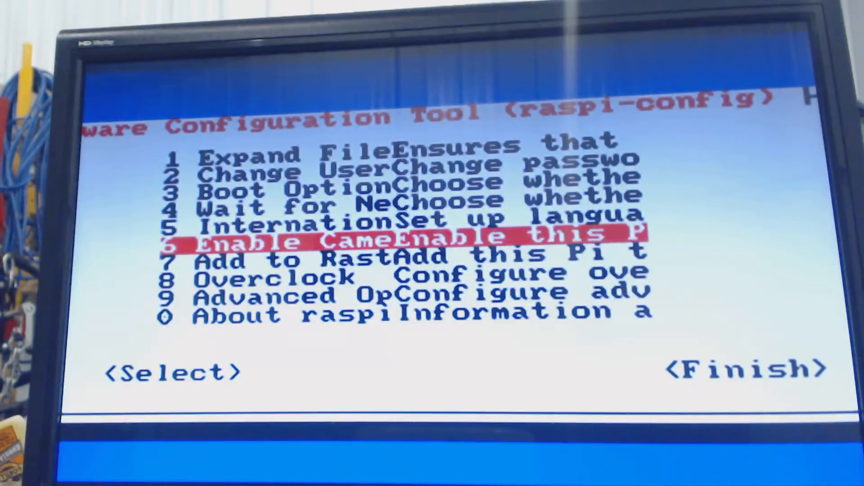
{"action": "key", "text": "up"}
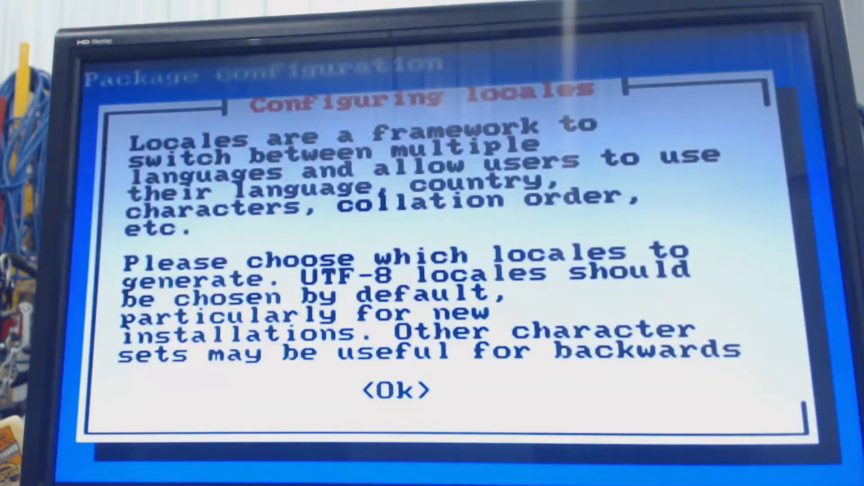
Tick en_US.UTF-8 for generation and confirm it as the system default locale
{"action": "left_click", "coordinate": [394, 389]}
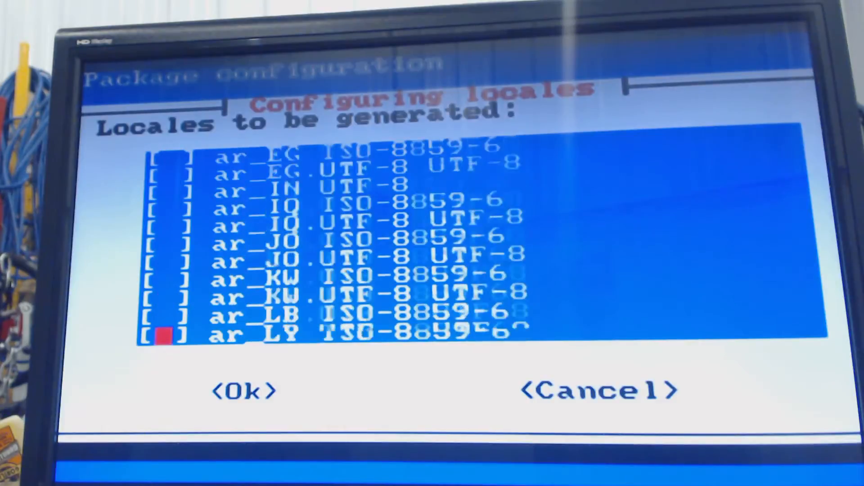
{"action": "scroll", "scroll_direction": "down", "scroll_amount": 3}
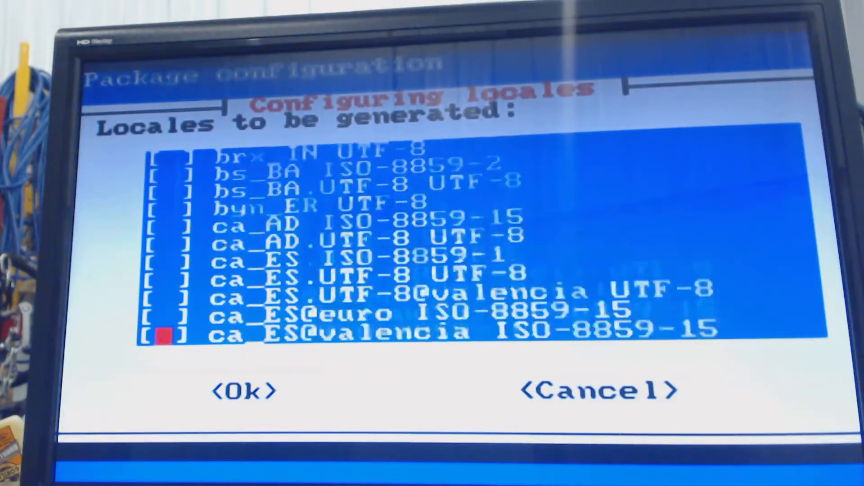
{"action": "scroll", "scroll_direction": "down", "scroll_amount": 3}
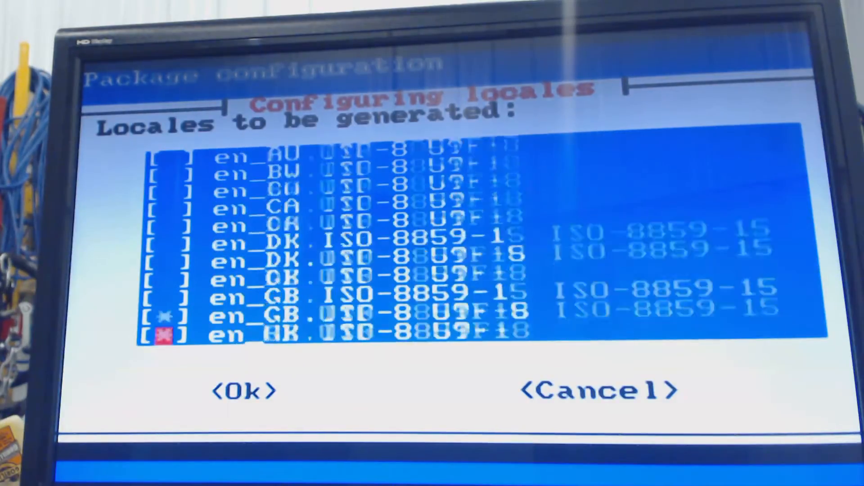
{"action": "scroll", "scroll_direction": "down", "scroll_amount": 3}
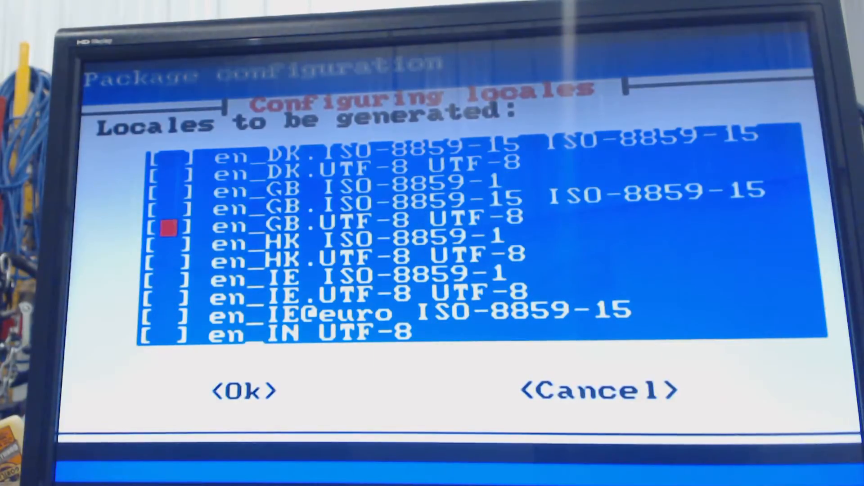
{"action": "scroll", "scroll_direction": "down", "scroll_amount": 3}
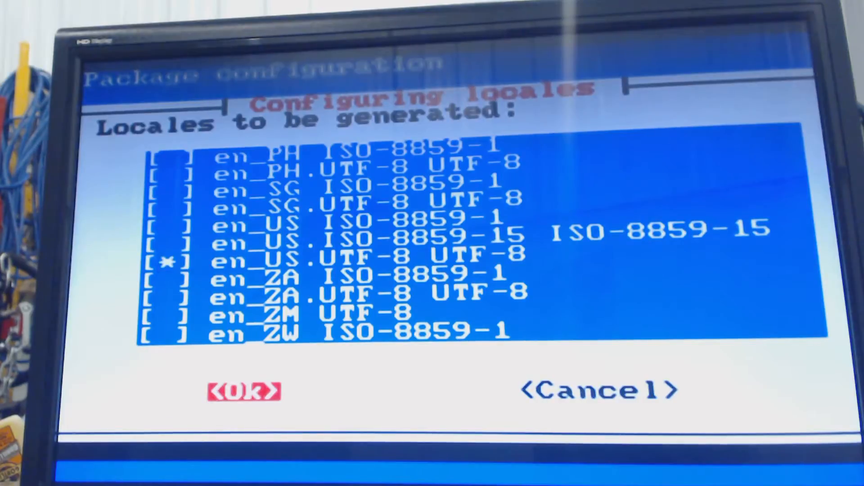
{"action": "left_click", "coordinate": [245, 390]}
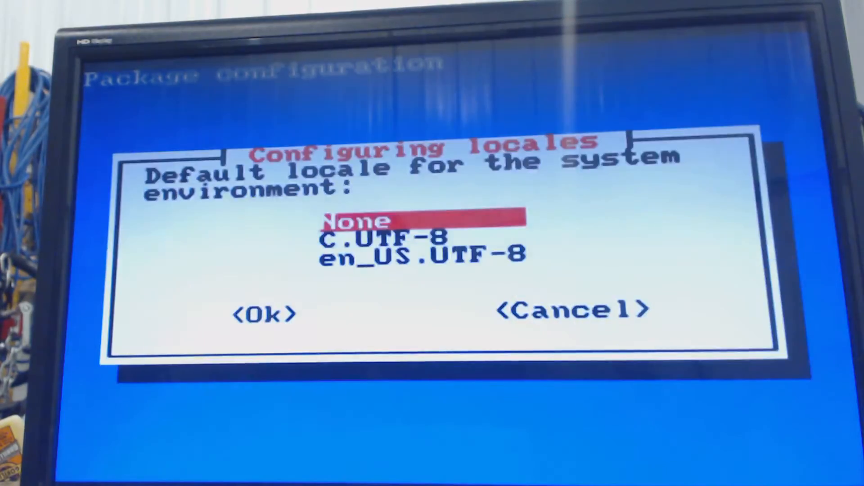
{"action": "key", "text": "Down"}
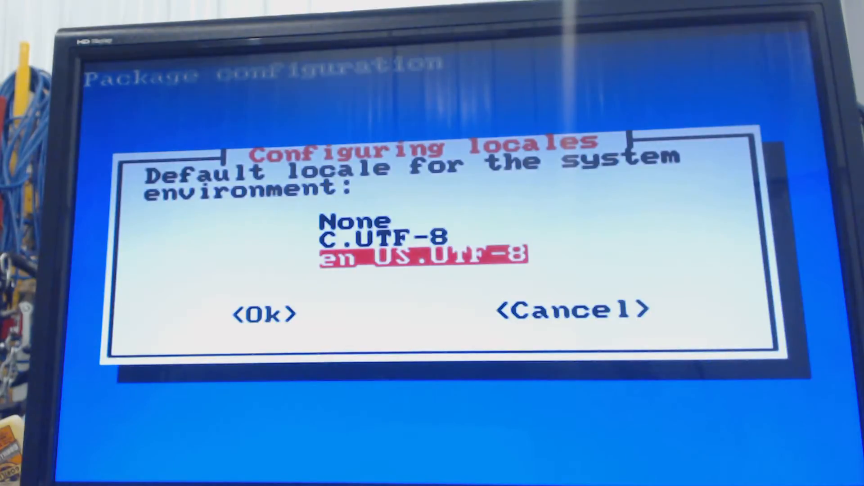
{"action": "left_click", "coordinate": [267, 313]}
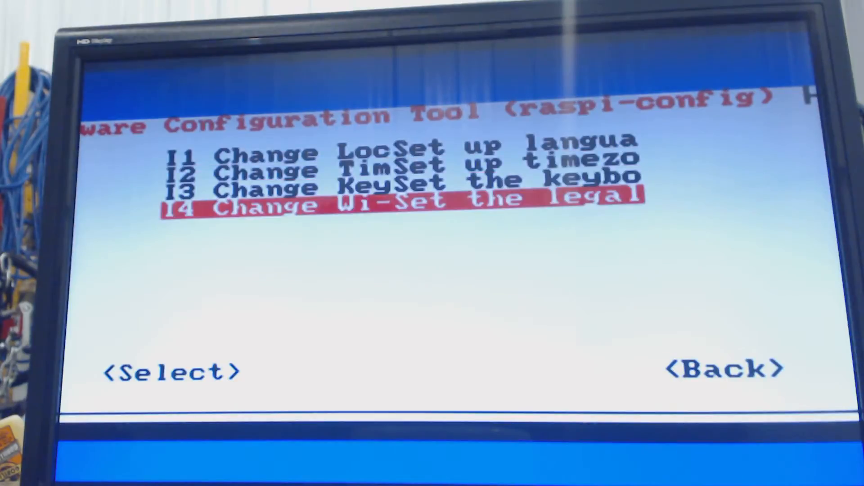
In Change Keyboard, choose English (US) as country and keyboard layout
{"action": "key", "text": "Up"}
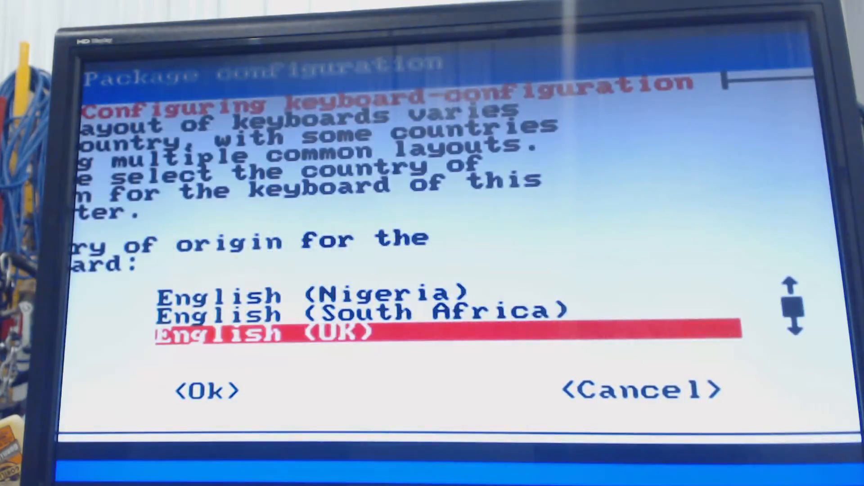
{"action": "key", "text": "Down"}
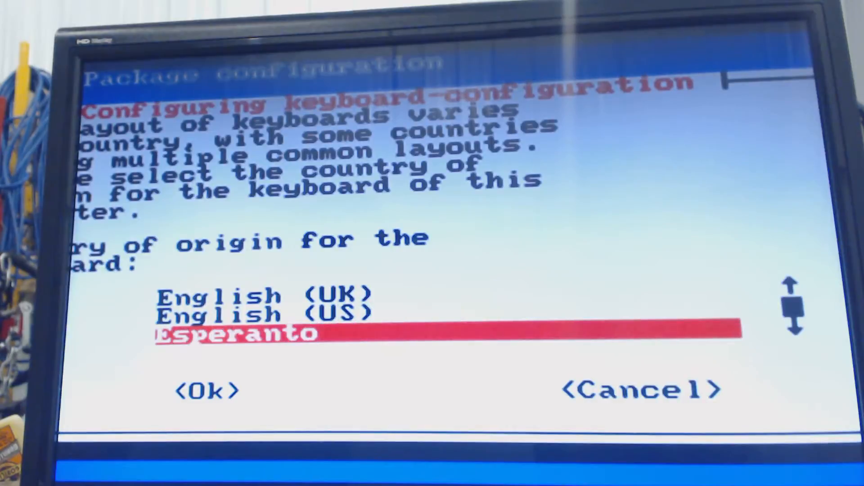
{"action": "key", "text": "Up"}
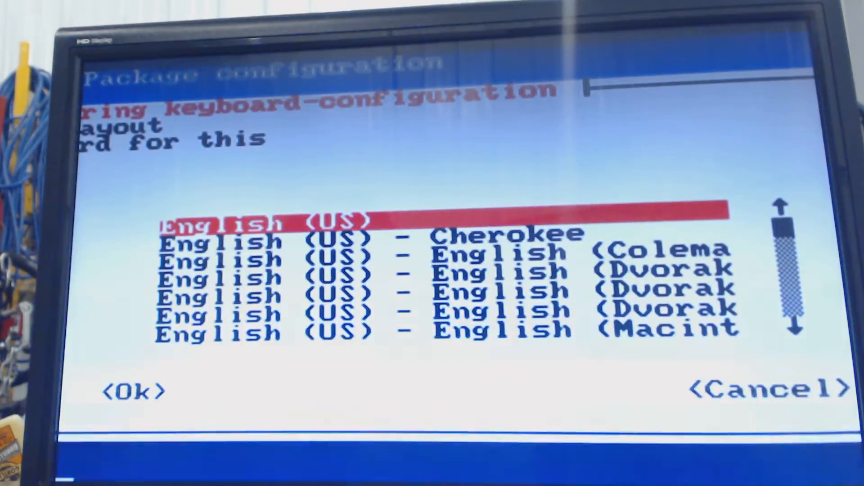
{"action": "left_click", "coordinate": [137, 390]}
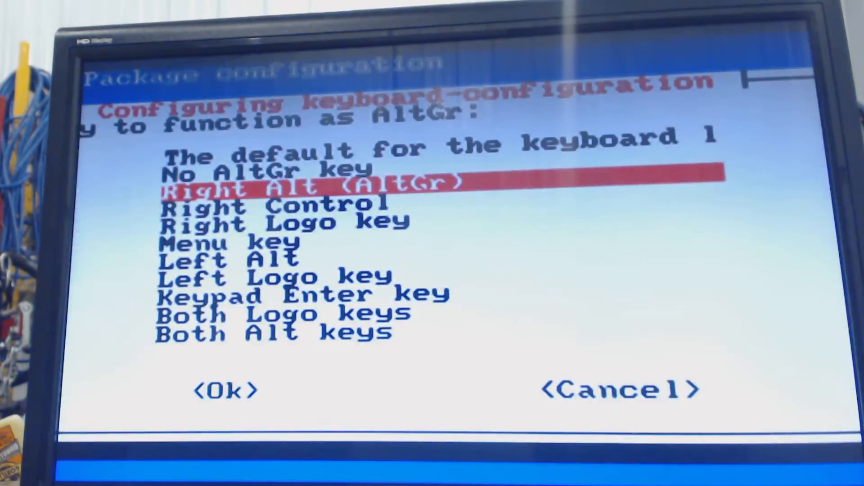
Keep the default AltGr key and select No compose key, returning to the main menu
{"action": "left_click", "coordinate": [225, 390]}
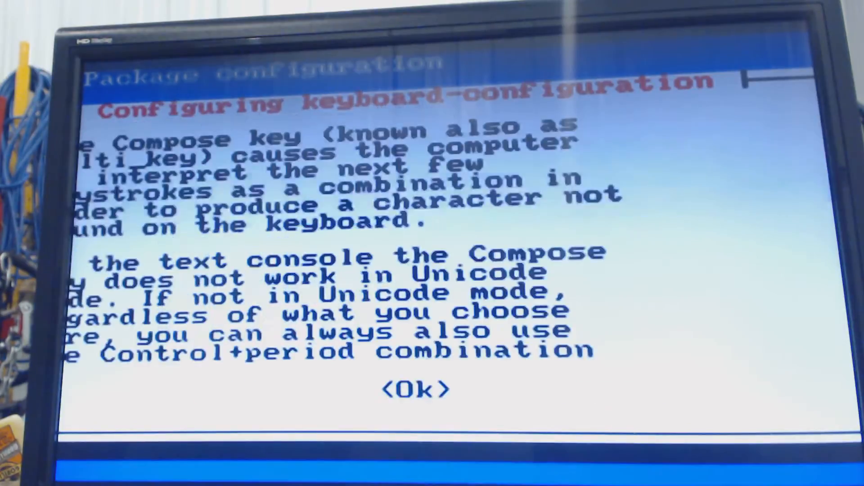
{"action": "left_click", "coordinate": [414, 387]}
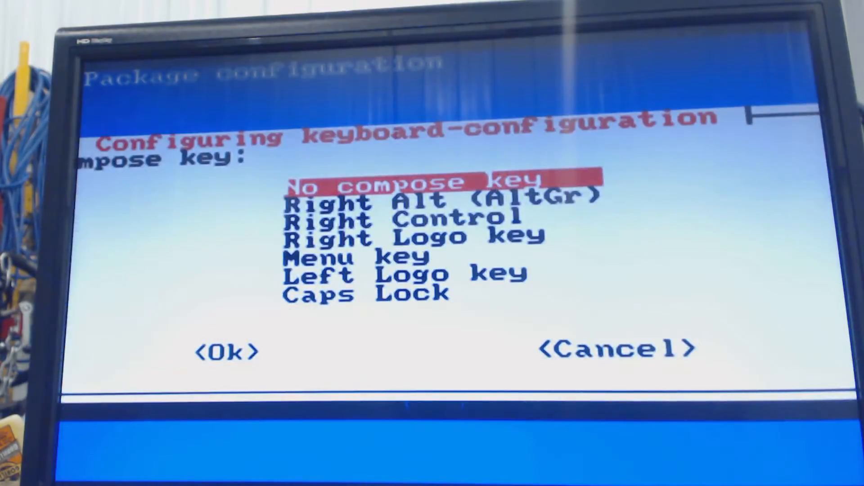
{"action": "left_click", "coordinate": [226, 350]}
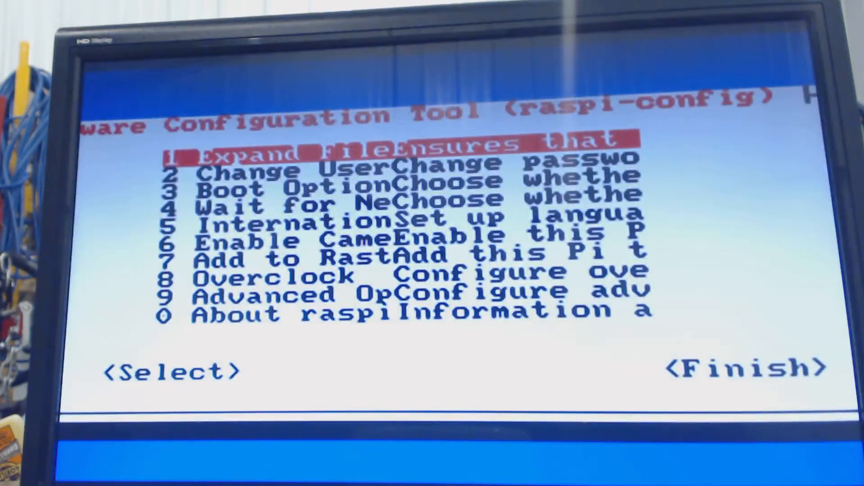
Finish raspi-config and agree to reboot the Pi now
{"action": "key", "text": "Tab"}
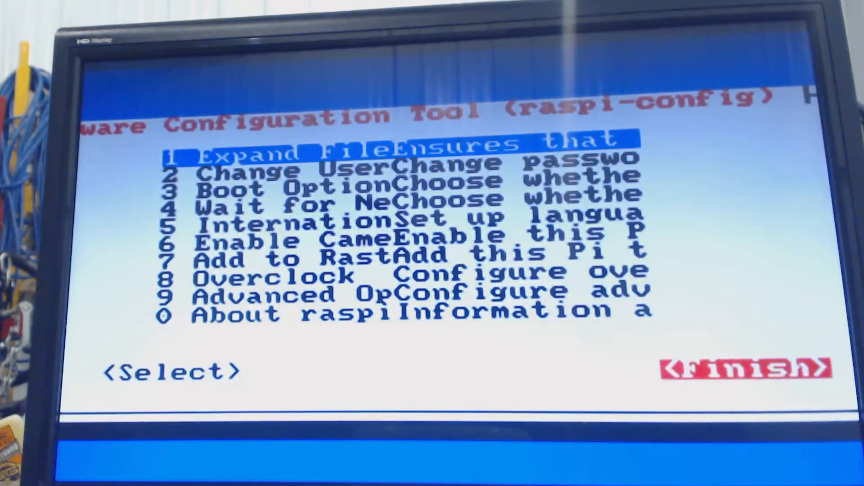
{"action": "left_click", "coordinate": [733, 369]}
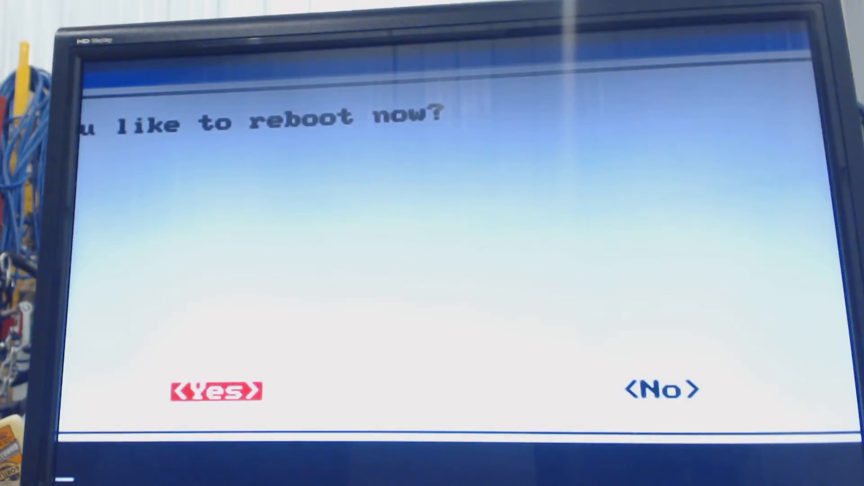
{"action": "left_click", "coordinate": [217, 389]}
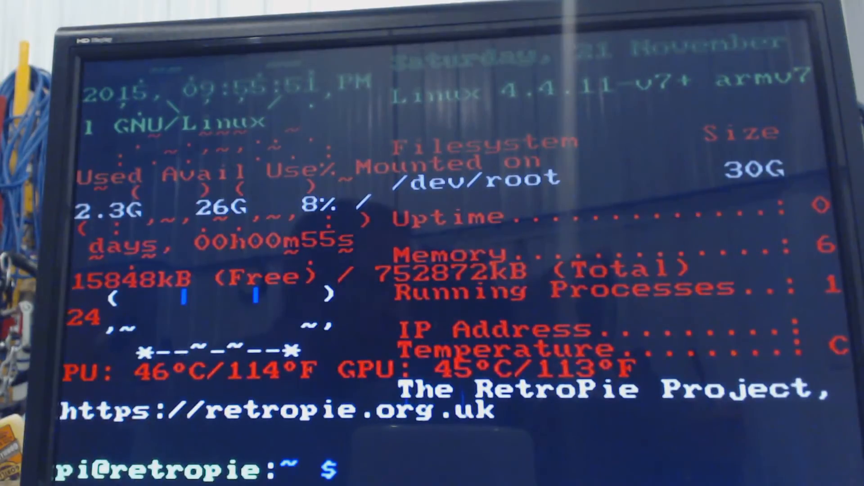
Run sudo nano /boot/config.txt to edit the boot configuration file
{"action": "type", "text": "sudo nano"}
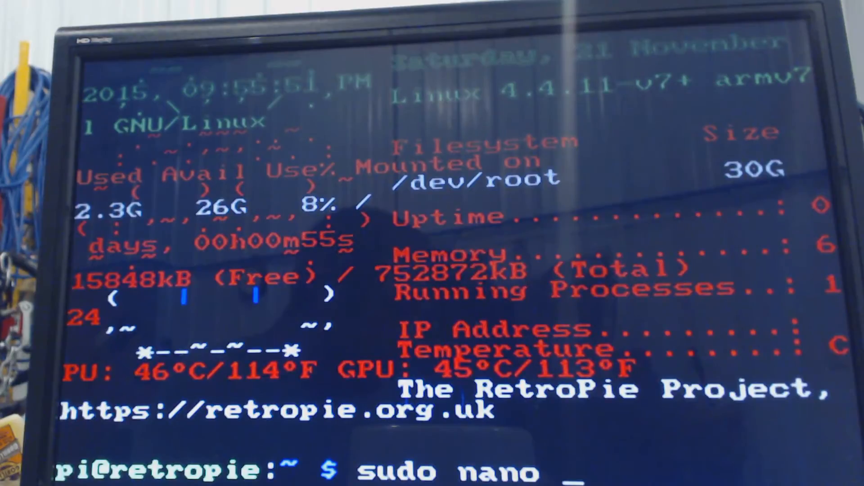
{"action": "type", "text": "/boot/con"}
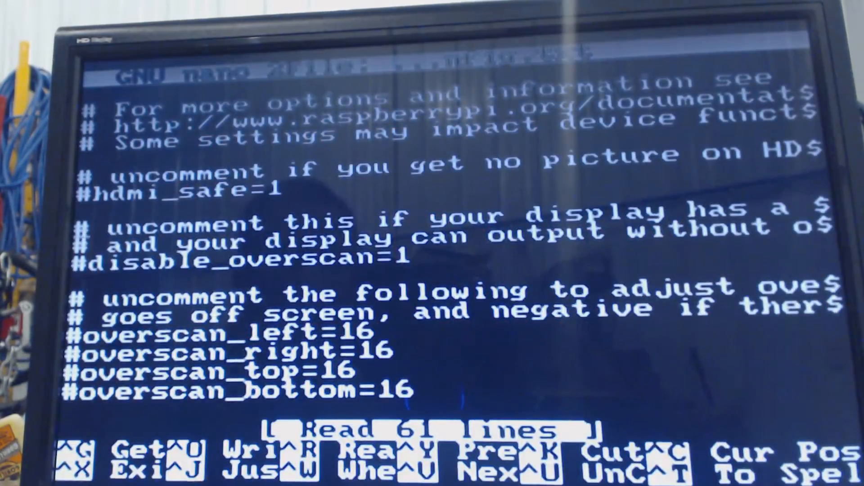
Move down to the end of config.txt below dtparam=audio=on
{"action": "scroll", "scroll_direction": "down", "scroll_amount": 3}
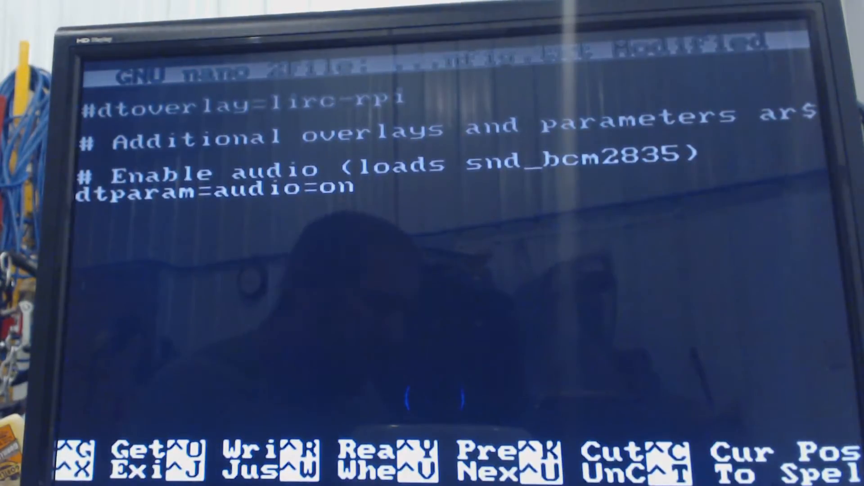
Add arm_freq=1350, core_freq=525, over_voltage=5 and gpu_freq=500 lines
{"action": "type", "text": "arm_f"}
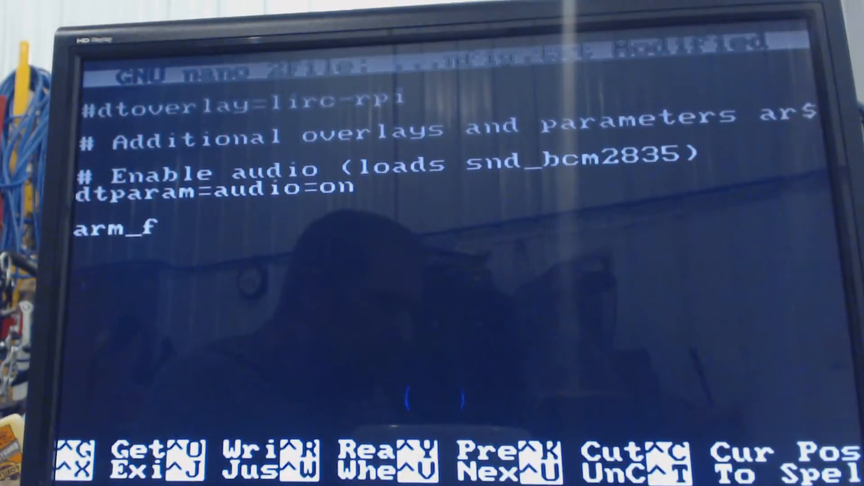
{"action": "type", "text": "req="}
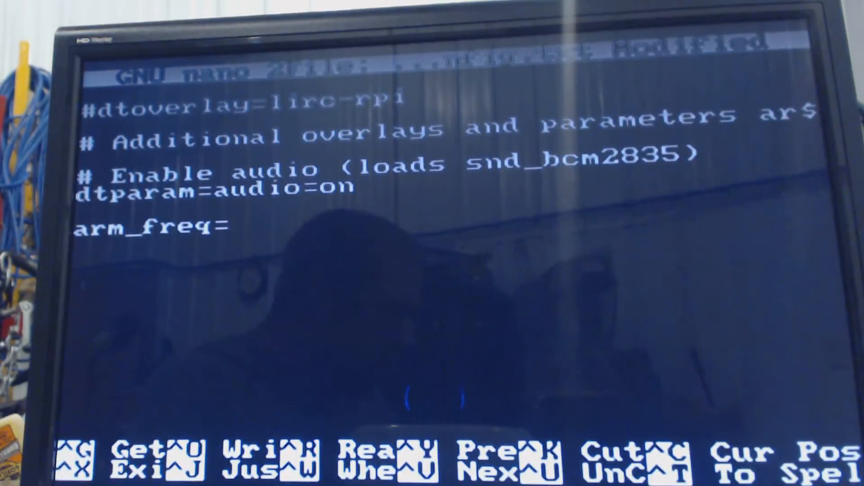
{"action": "type", "text": "1350"}
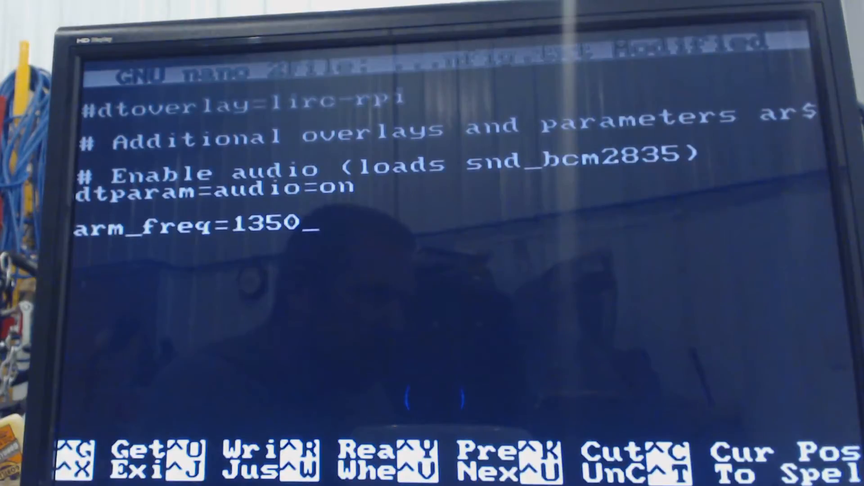
{"action": "type", "text": "core"}
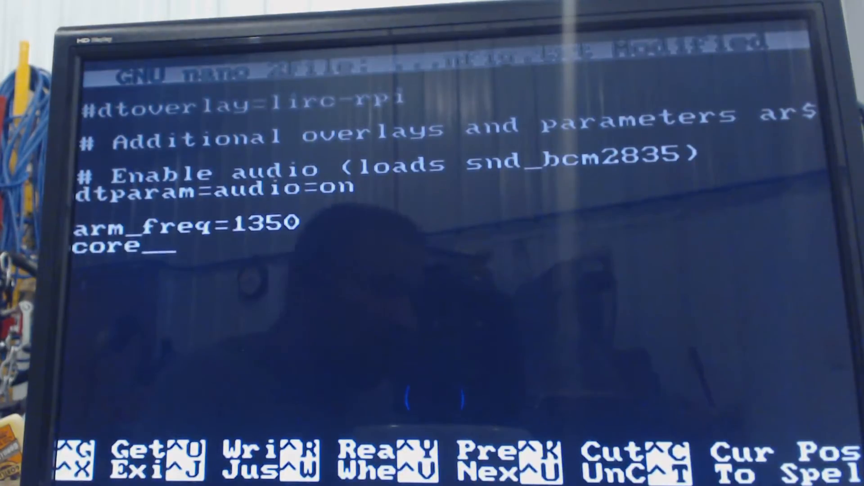
{"action": "type", "text": "_freq="}
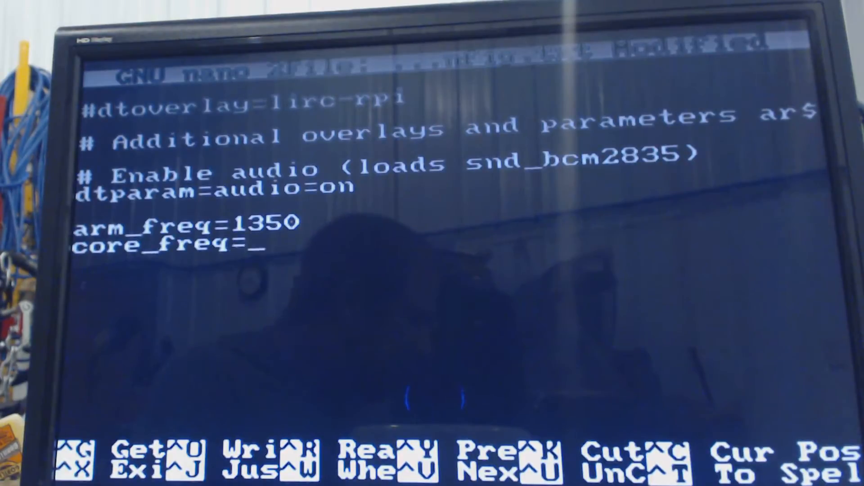
{"action": "type", "text": "525"}
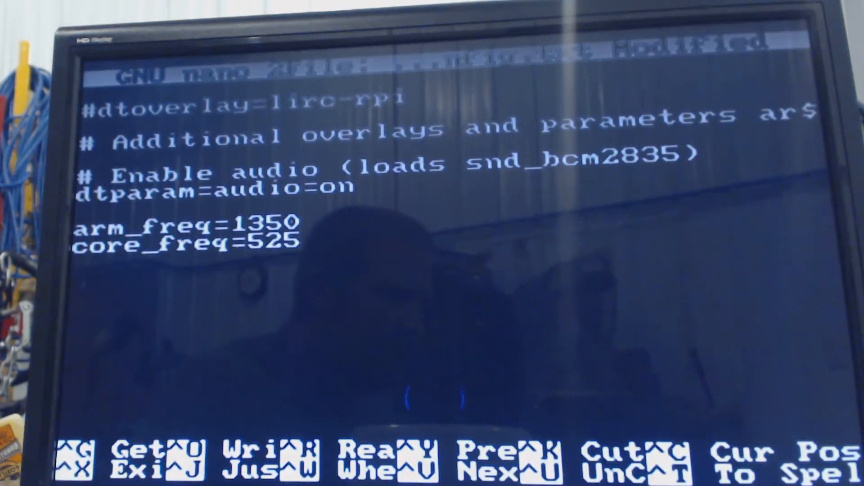
{"action": "type", "text": "over_voltage"}
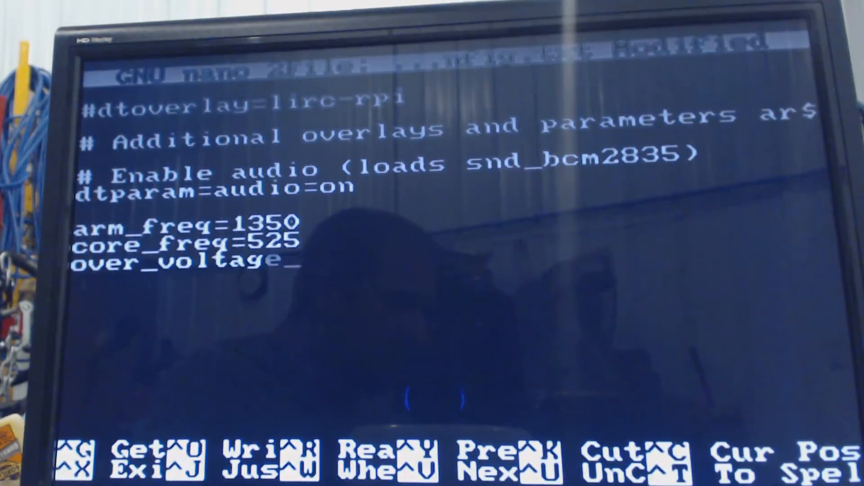
{"action": "type", "text": "=5"}
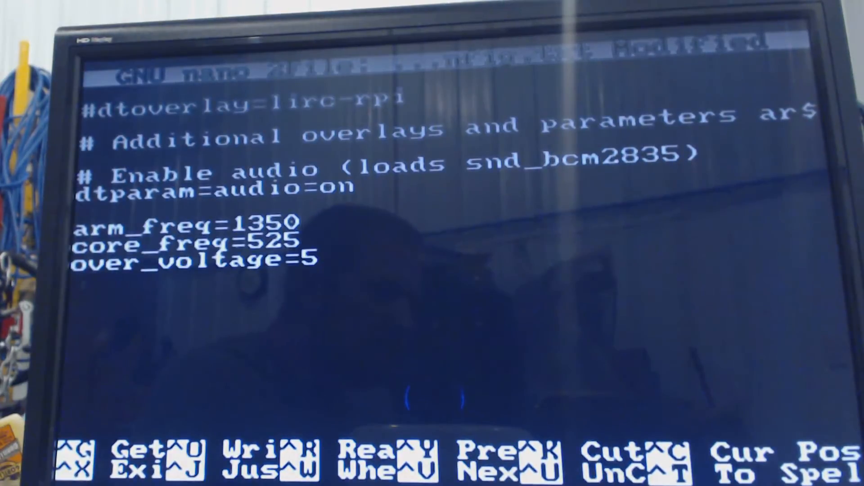
{"action": "type", "text": "gpu_"}
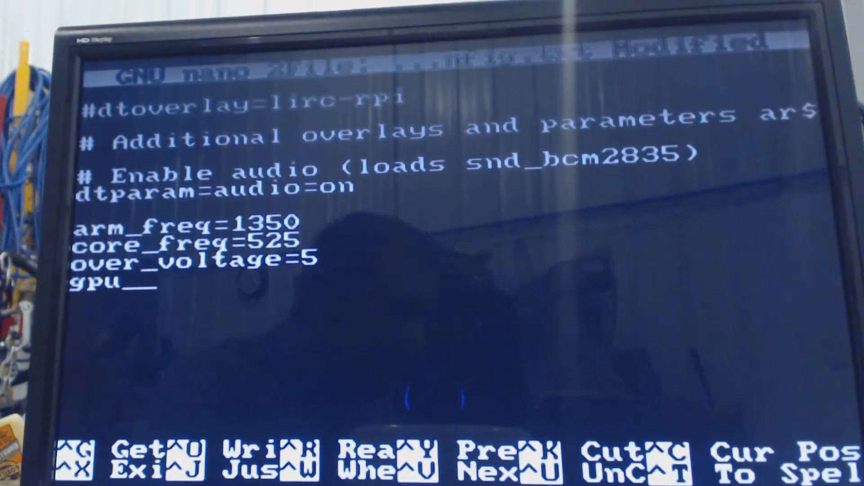
{"action": "type", "text": "_freq"}
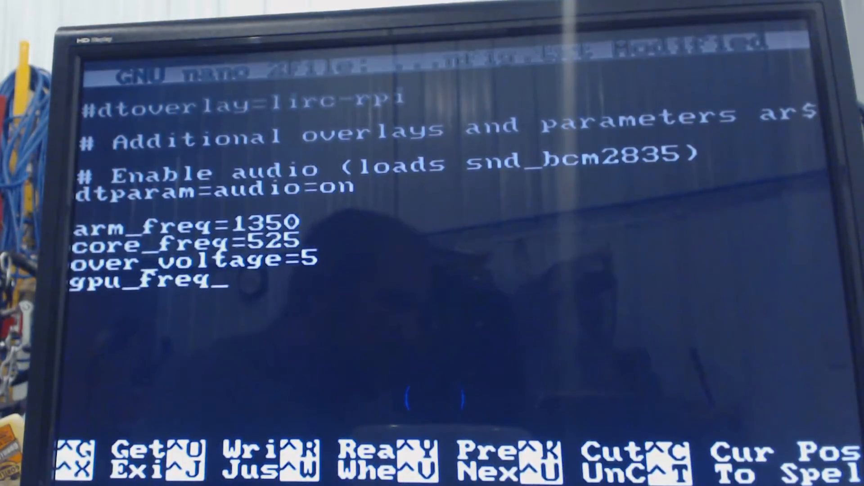
{"action": "type", "text": "="}
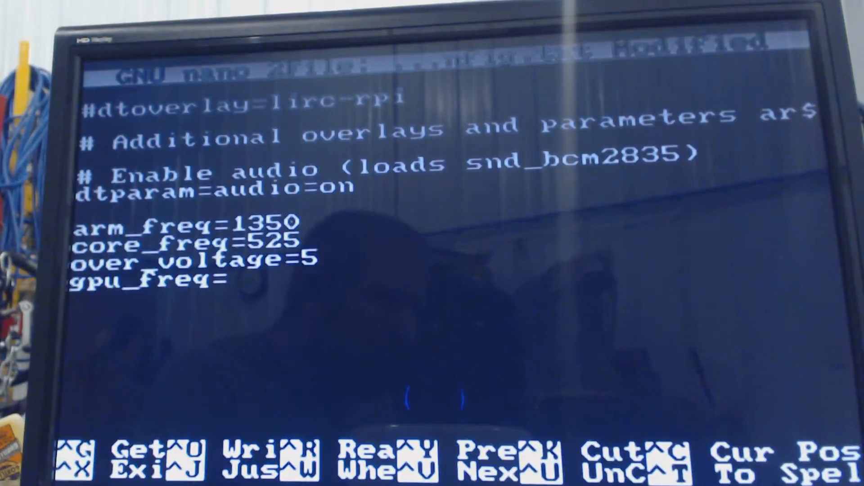
{"action": "type", "text": "500"}
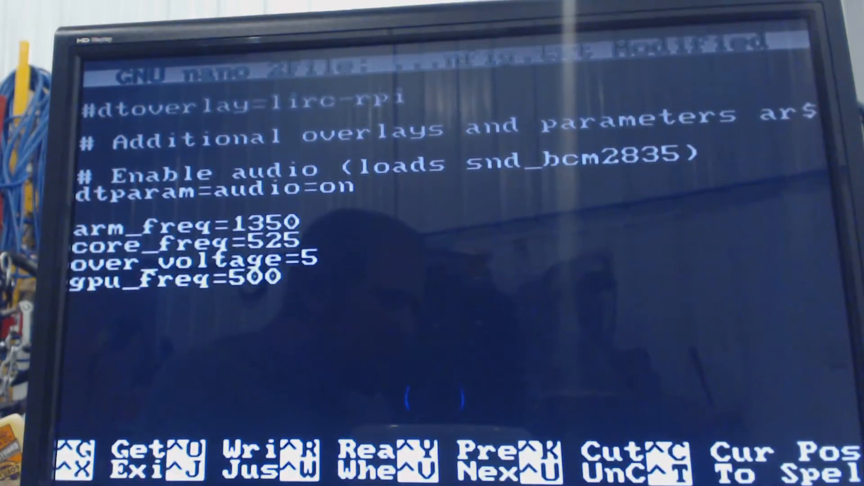
Add sdram_freq=450 and gpu_mem=512, then save the modified config and exit nano
{"action": "type", "text": "sdram_fre"}
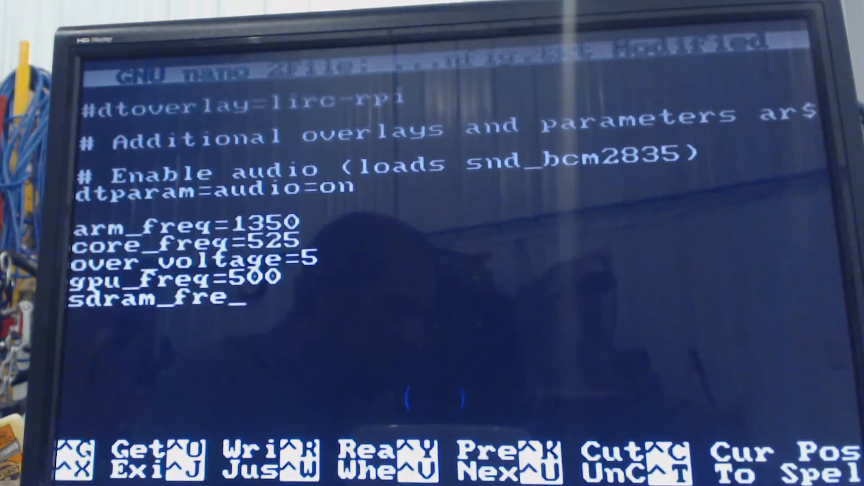
{"action": "type", "text": "q="}
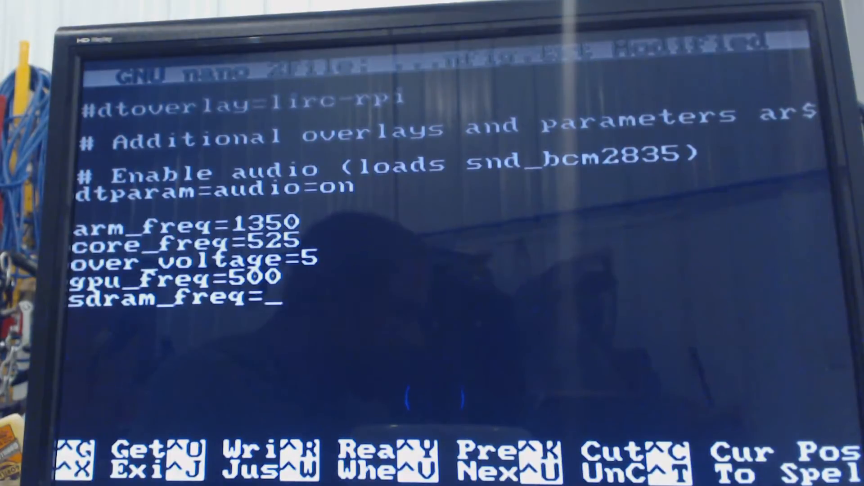
{"action": "type", "text": "450"}
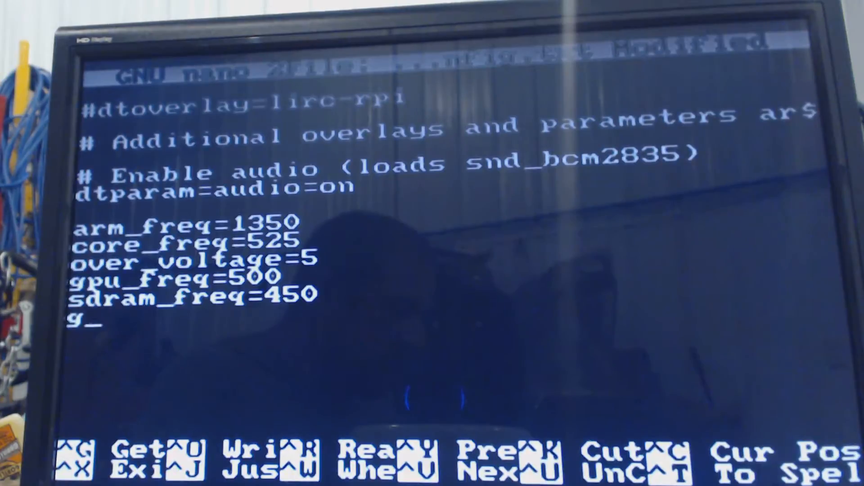
{"action": "type", "text": "pu_m"}
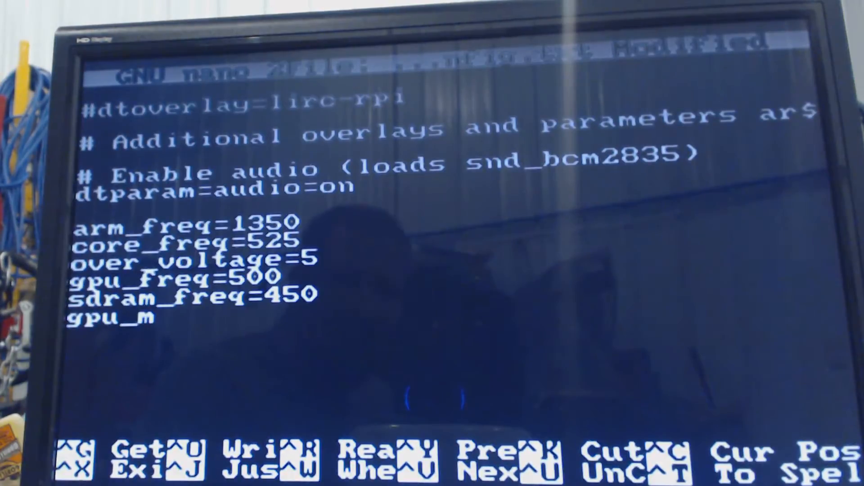
{"action": "type", "text": "em="}
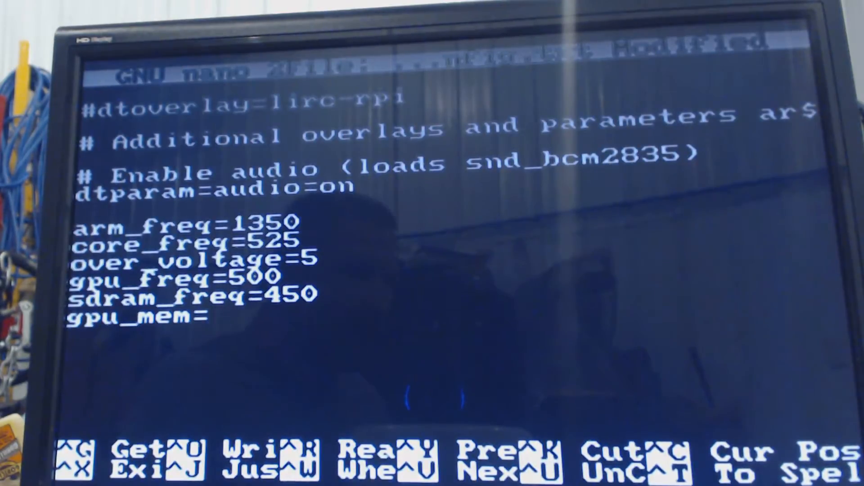
{"action": "type", "text": "512"}
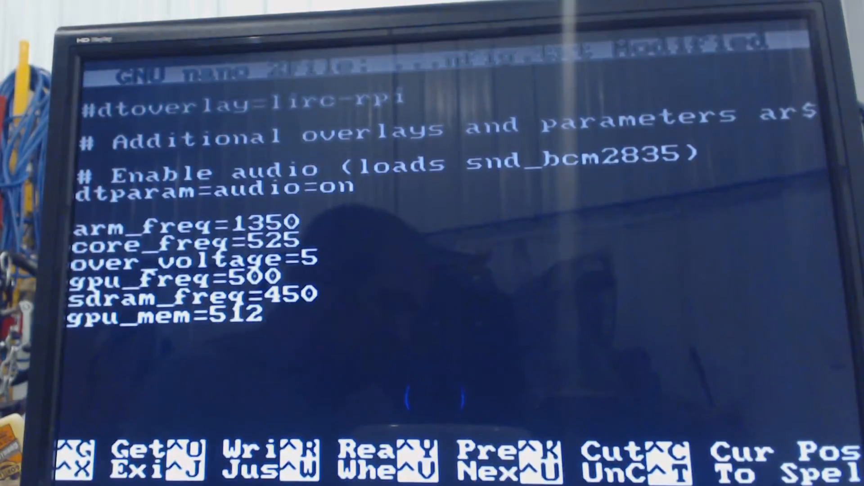
{"action": "key", "text": "ctrl+x"}
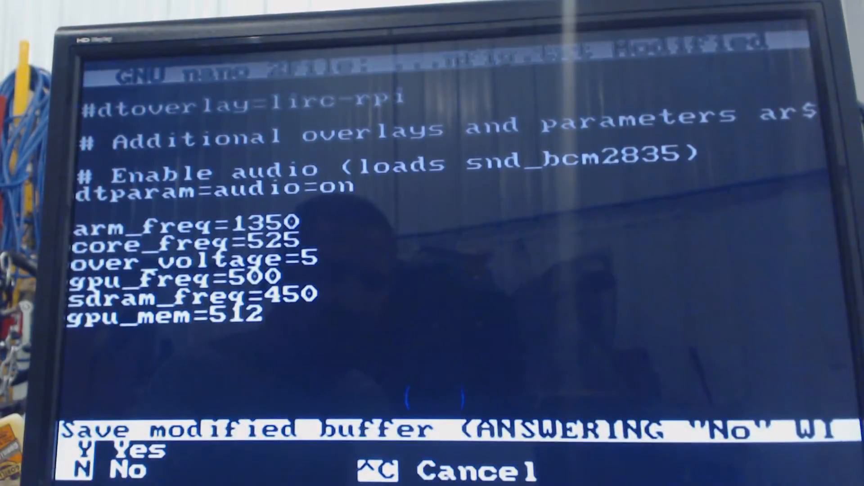
{"action": "key", "text": "y"}
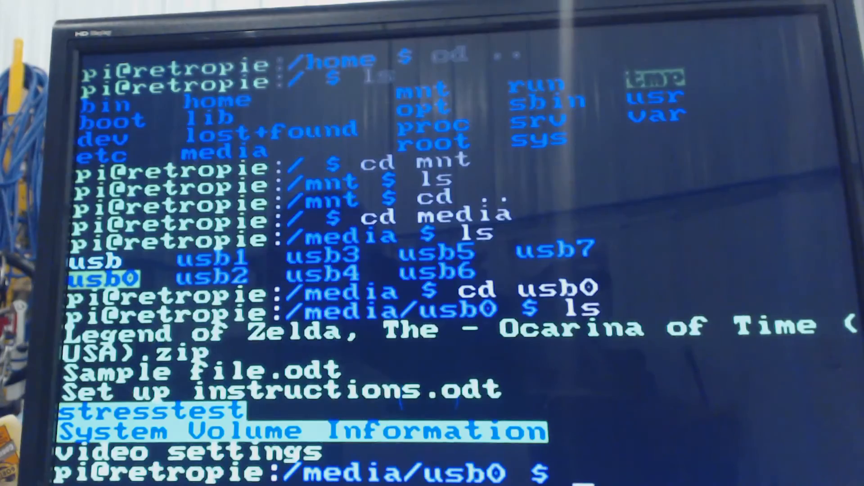
Change into stresstest/"1 - CPU" and list its files mprime.py and readme
{"action": "type", "text": "cd stresstest"}
{"action": "type", "text": "cd 1\\"}
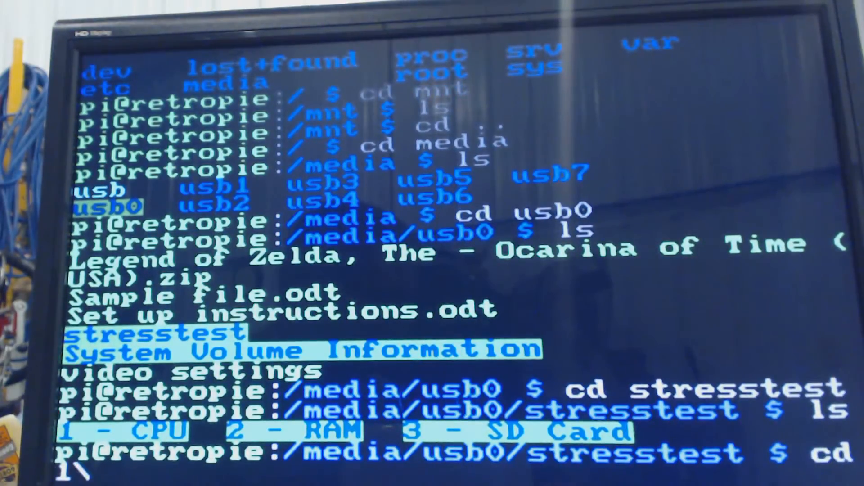
{"action": "type", "text": "-\\"}
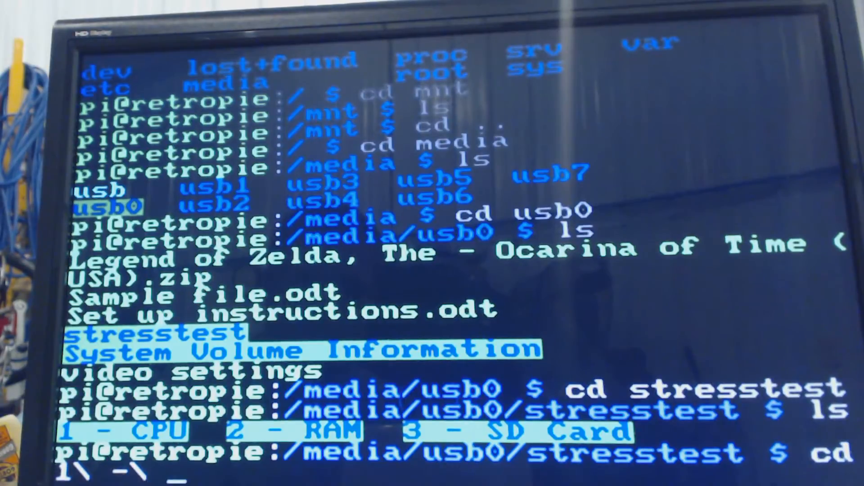
{"action": "type", "text": "CPU"}
{"action": "type", "text": "ls"}
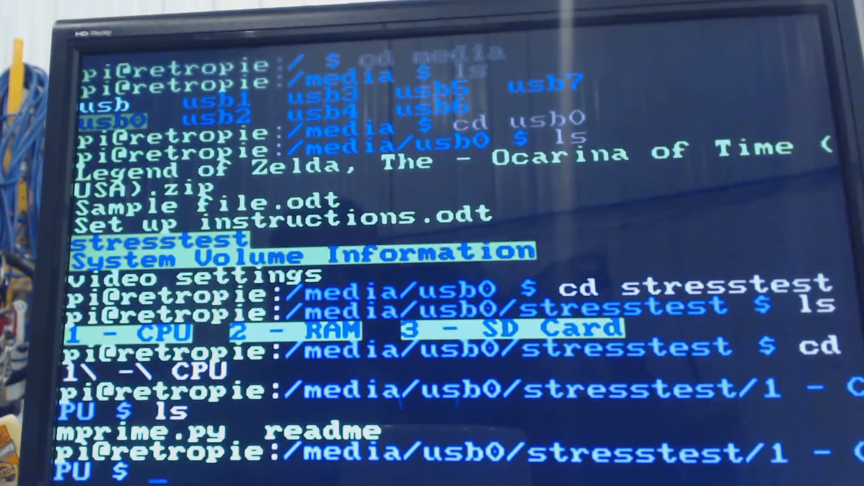
Run python mprime.py with range 10000 to 15000 on 4 cores
{"action": "type", "text": "python"}
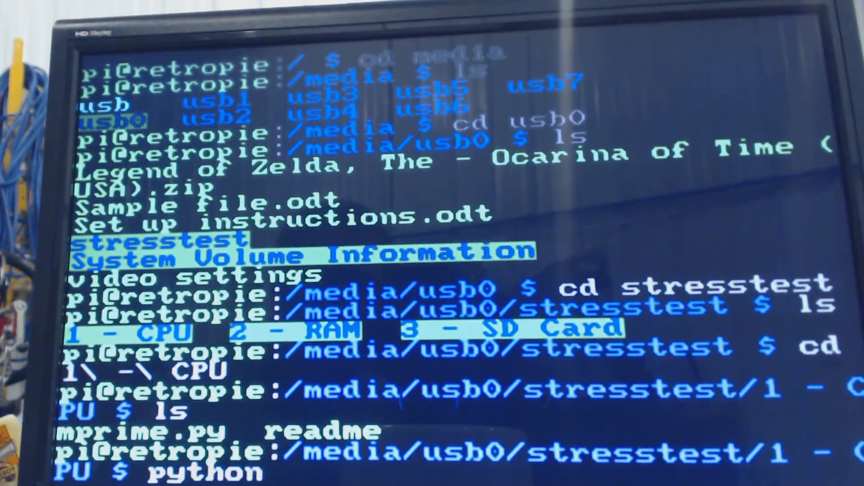
{"action": "type", "text": "mprime.p"}
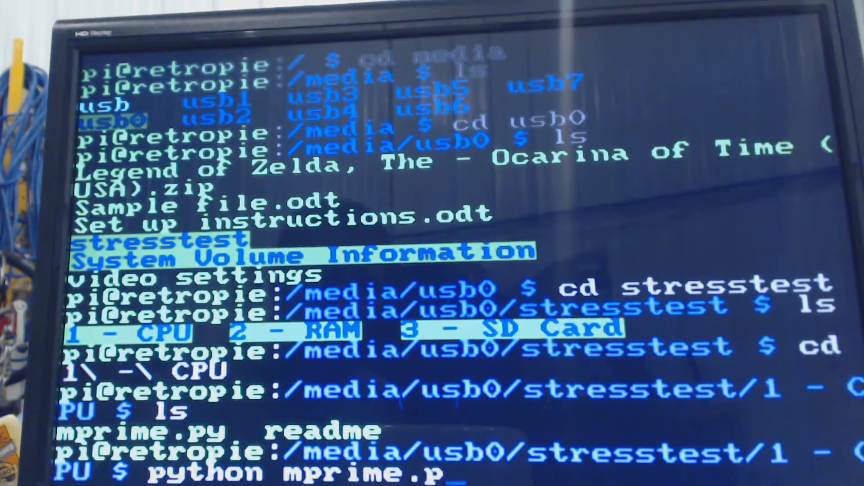
{"action": "key", "text": "enter"}
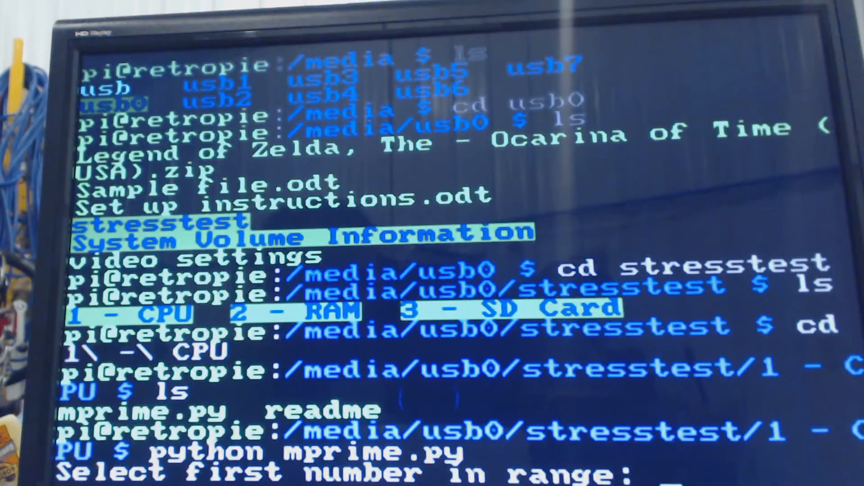
{"action": "type", "text": "1000"}
{"action": "type", "text": "15"}
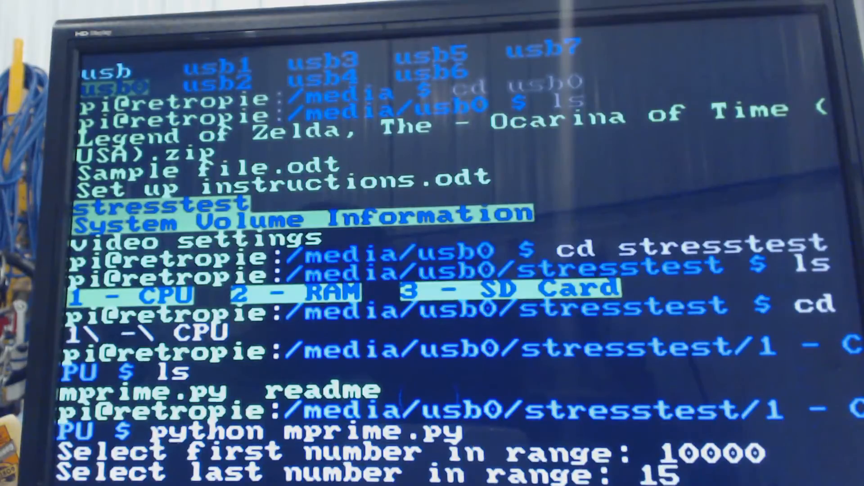
{"action": "type", "text": "000"}
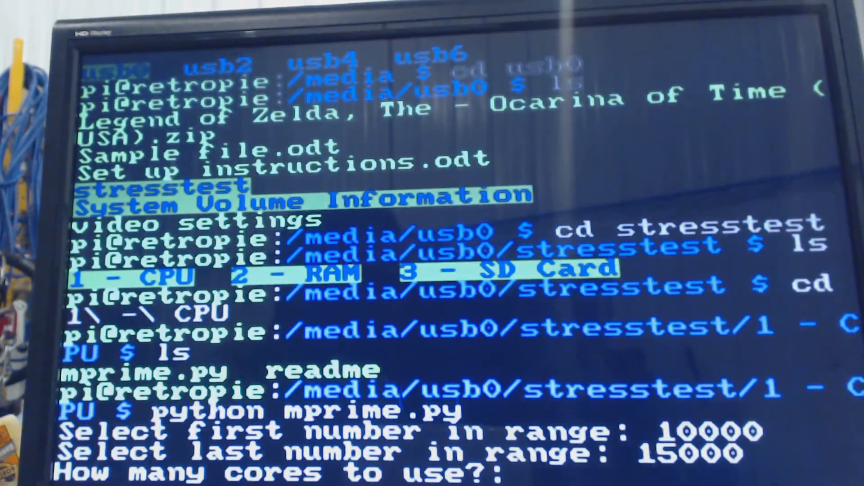
{"action": "type", "text": "4"}
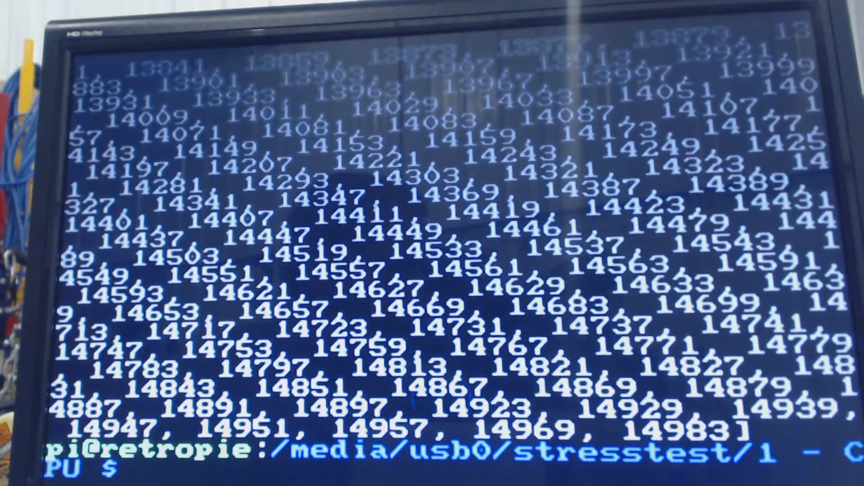
Go up a level, list folders, and change into the "2 - RAM" test folder
{"action": "type", "text": "cd .."}
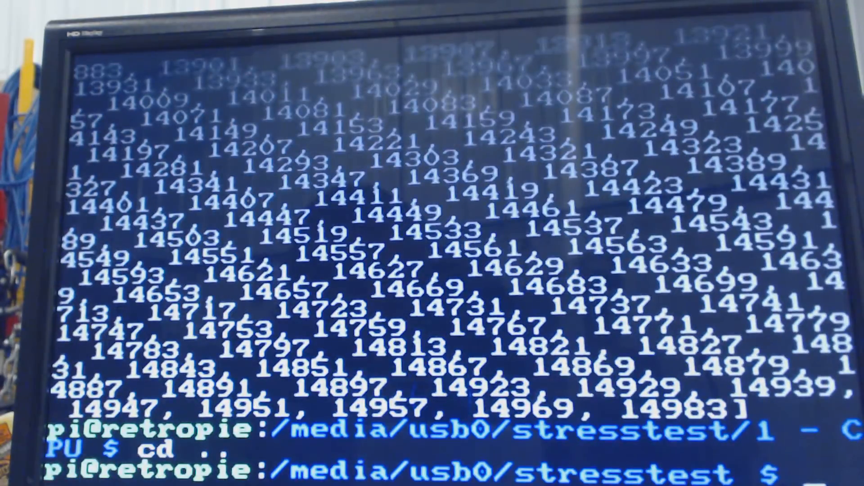
{"action": "type", "text": "ls"}
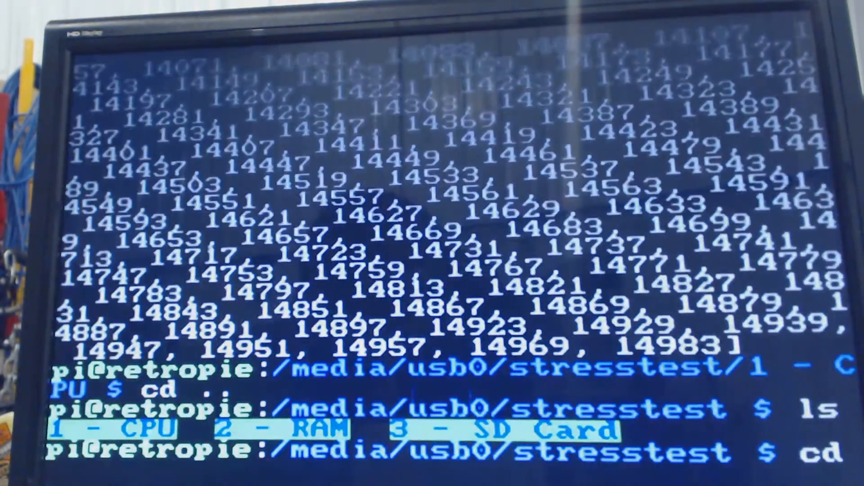
{"action": "type", "text": "2"}
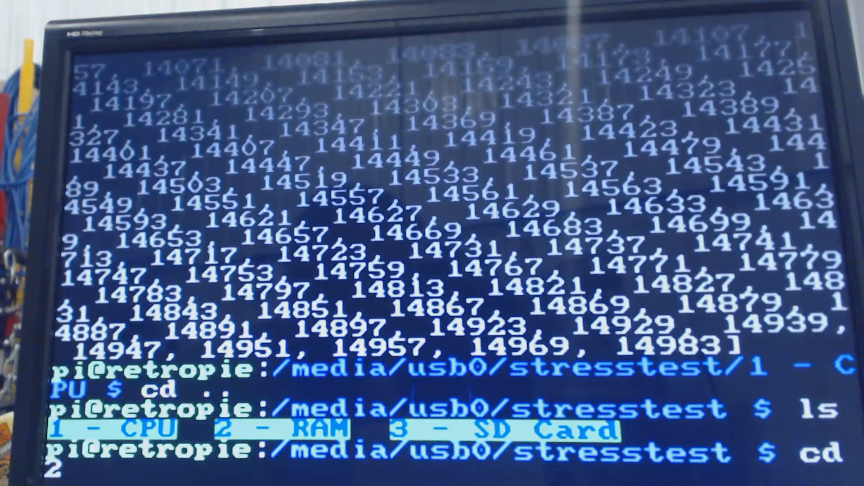
{"action": "type", "text": "\\ -\\"}
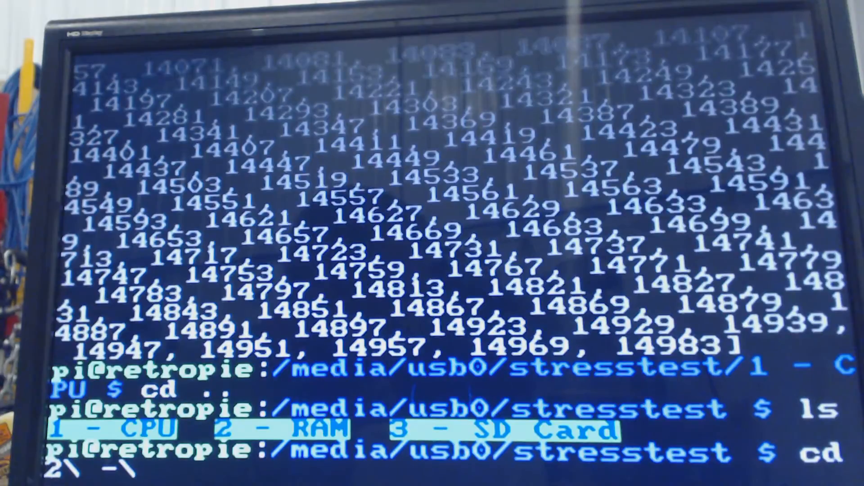
{"action": "type", "text": "RAM"}
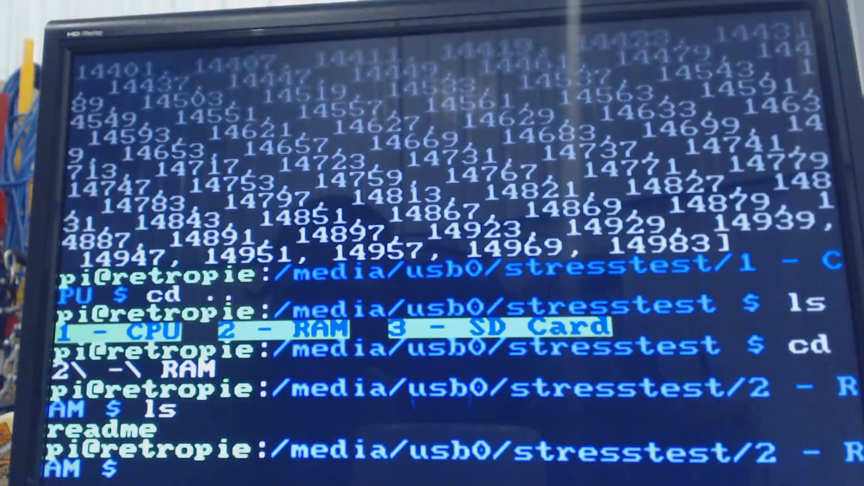
Open the RAM folder's readme in nano with sudo to see the memtester commands
{"action": "type", "text": "sudo nano"}
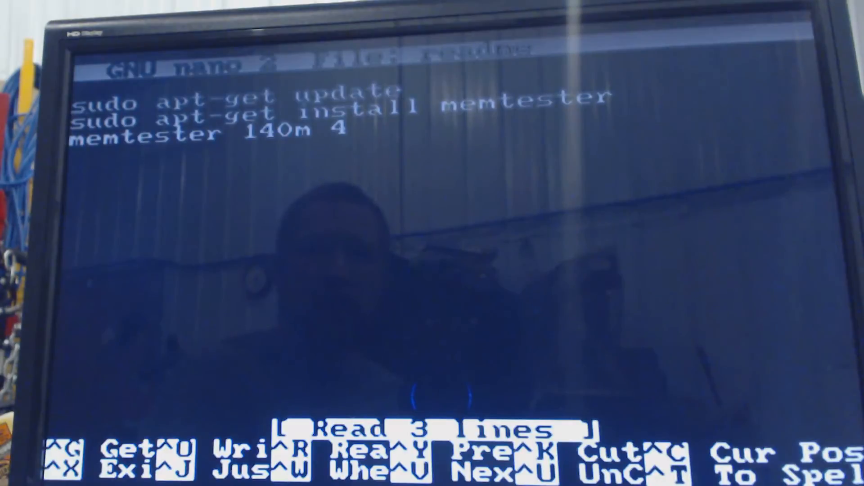
{"action": "key", "text": "ctrl+x"}
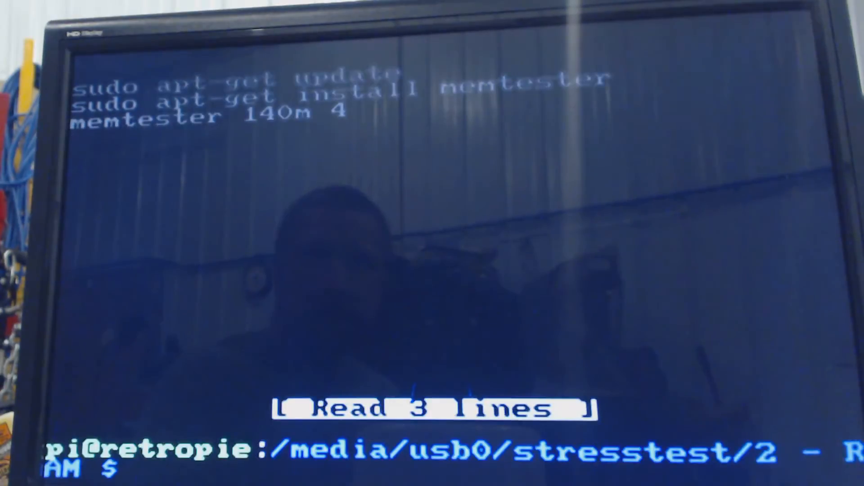
{"action": "type", "text": "y"}
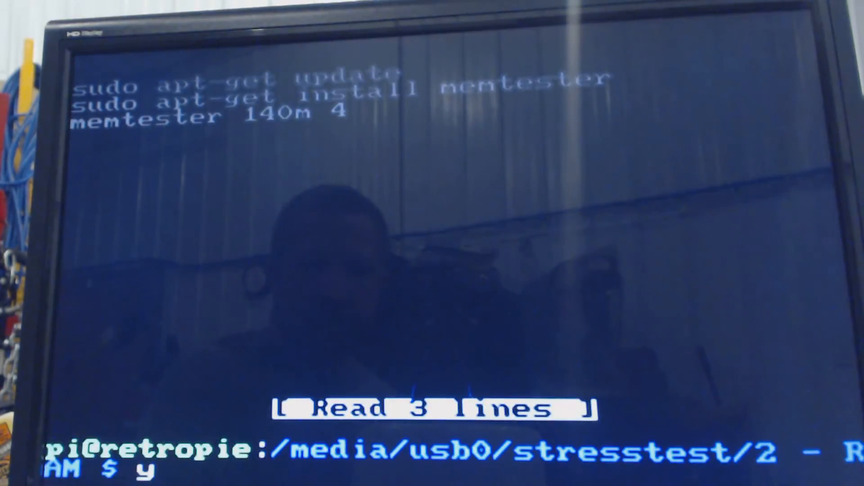
{"action": "type", "text": "sudo a"}
{"action": "type", "text": "sudo nan"}
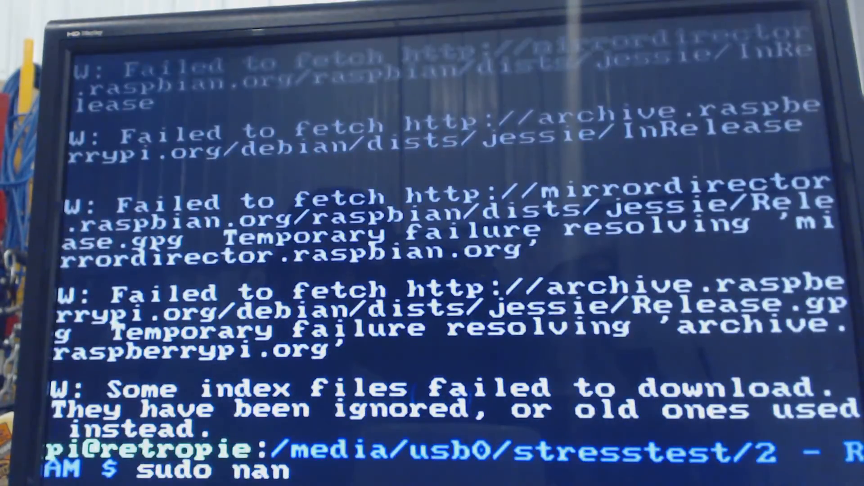
{"action": "type", "text": "o"}
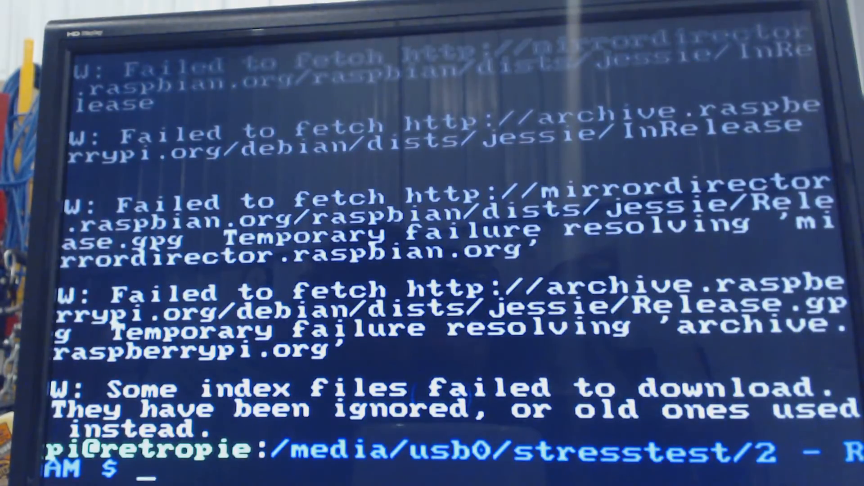
{"action": "type", "text": "cd .."}
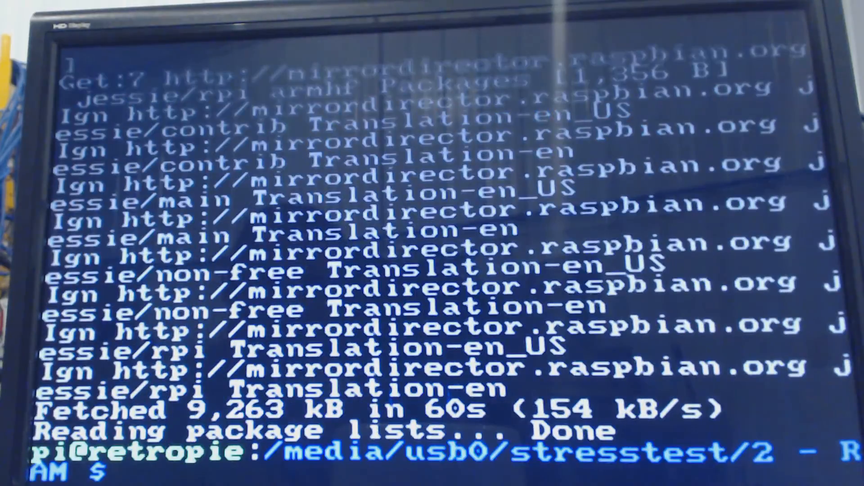
Update package lists and upgrade the 52 outdated packages with apt-get, confirming with Y
{"action": "type", "text": "sudo"}
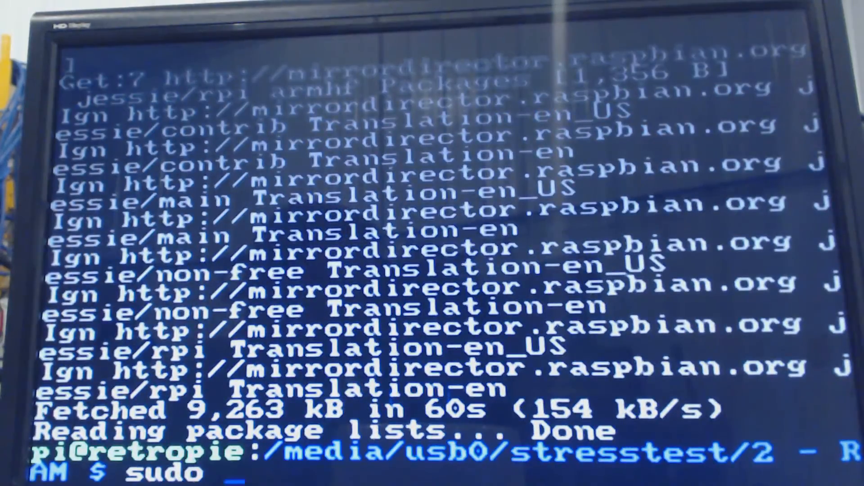
{"action": "type", "text": "apt-get up"}
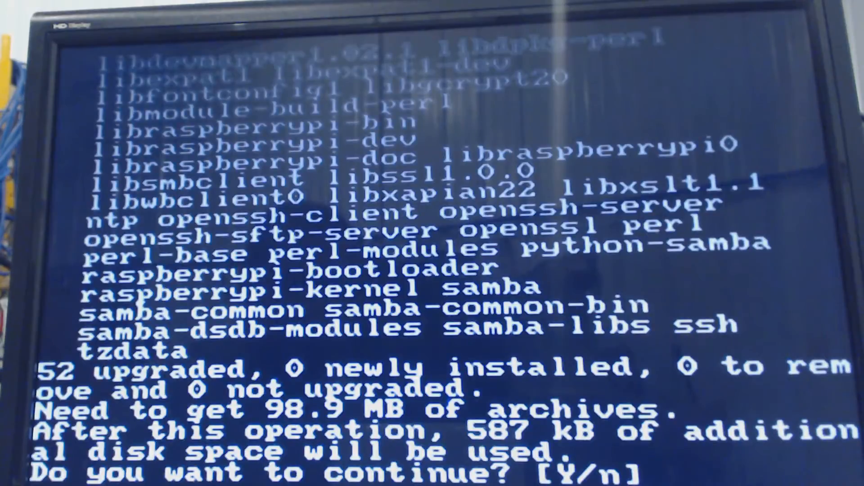
{"action": "type", "text": "y"}
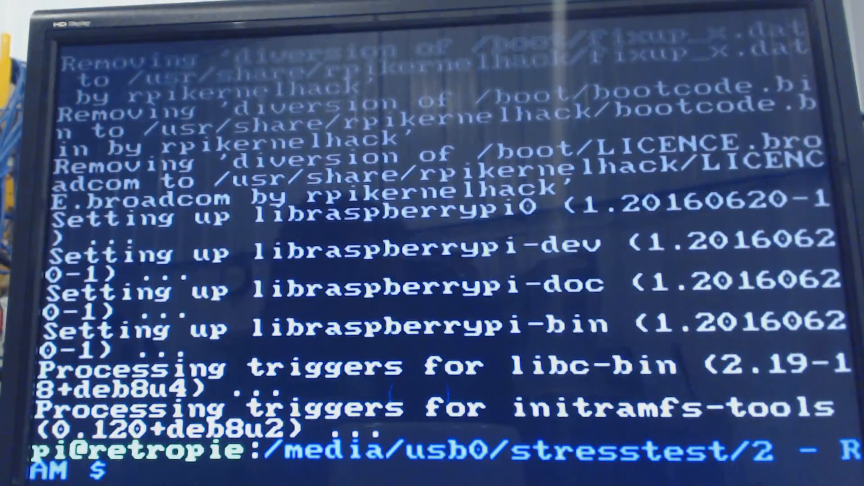
List the RAM folder and reopen its readme in nano with sudo
{"action": "type", "text": "ls"}
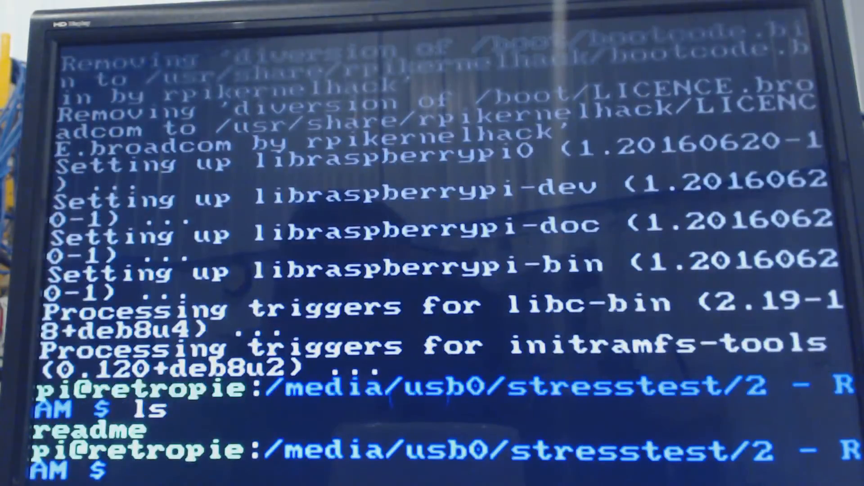
{"action": "type", "text": "sudo"}
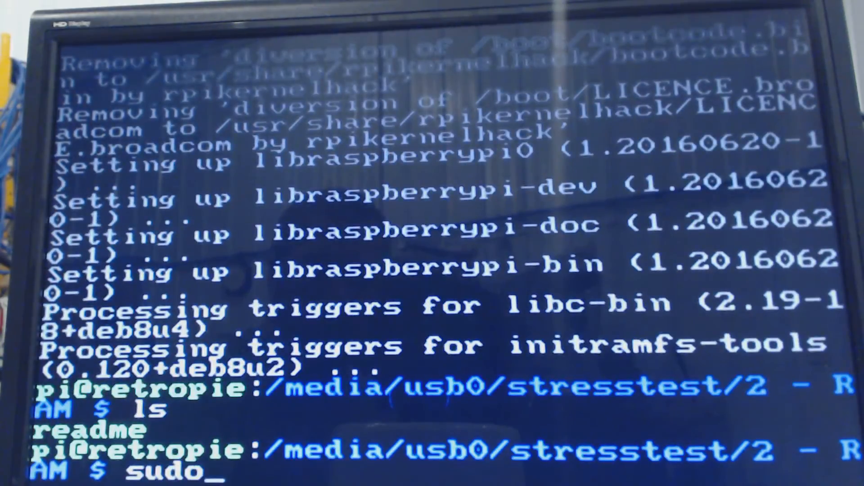
{"action": "type", "text": "n"}
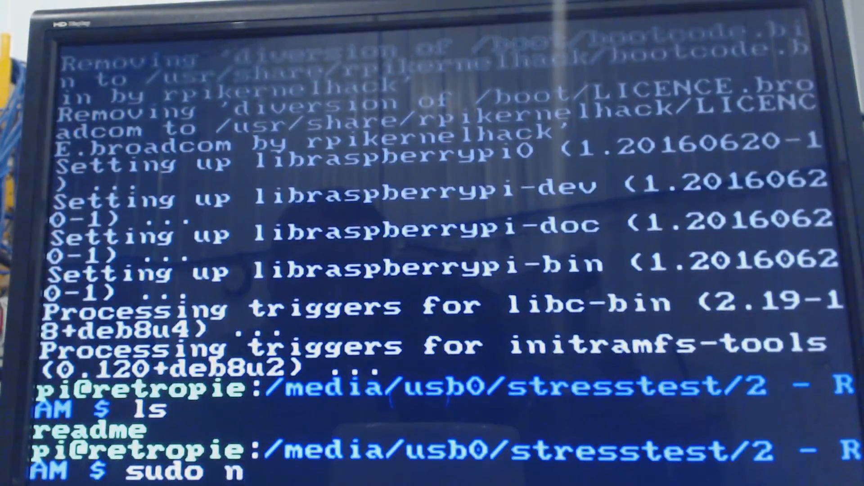
{"action": "type", "text": "ano"}
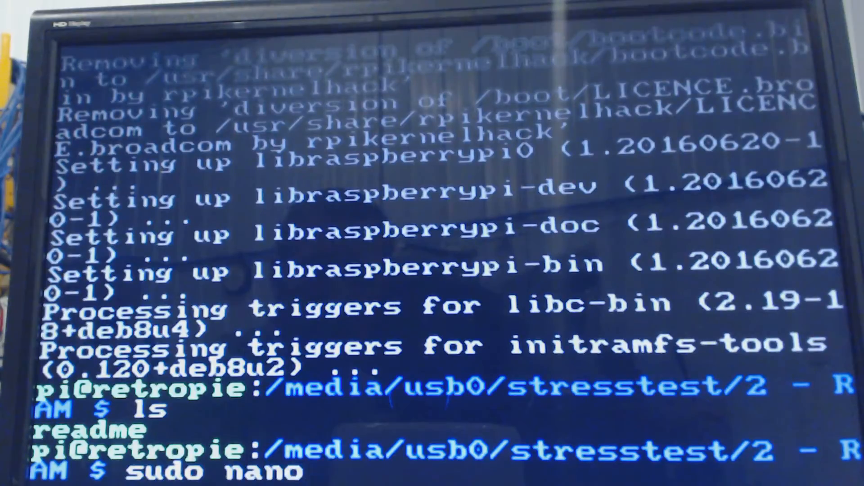
{"action": "type", "text": "readme"}
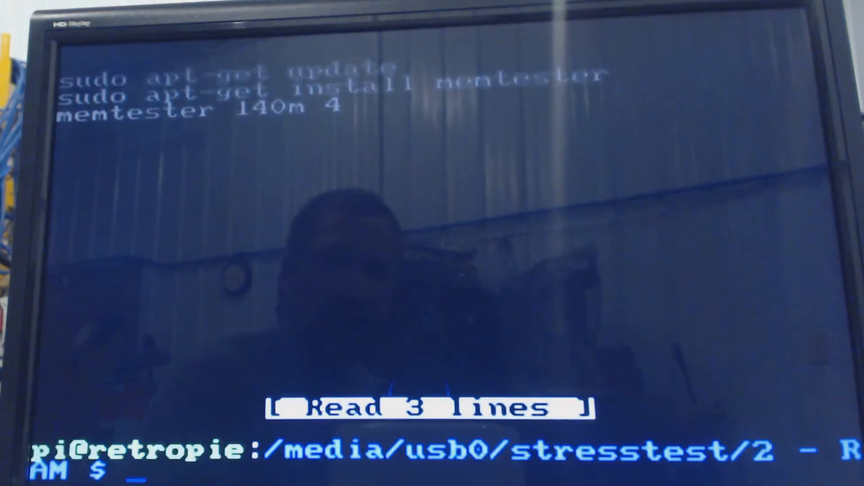
Install the memtester package with sudo apt-get install
{"action": "type", "text": "sudo apt-get insta"}
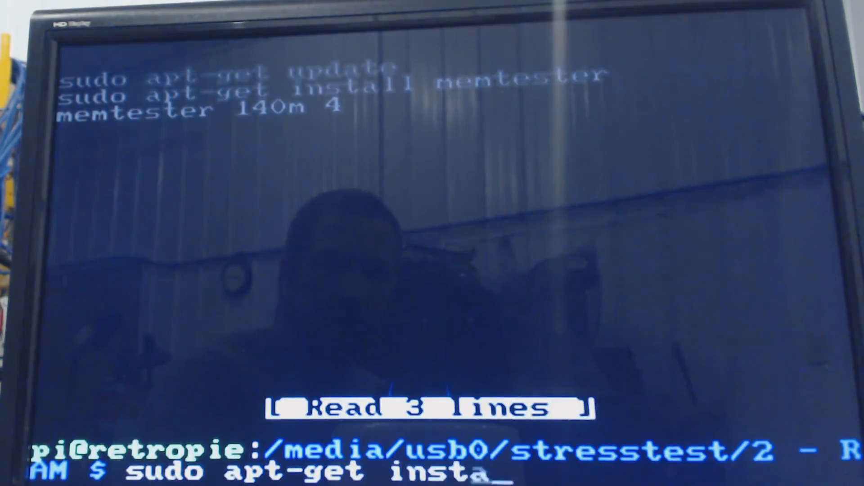
{"action": "type", "text": "ll memter"}
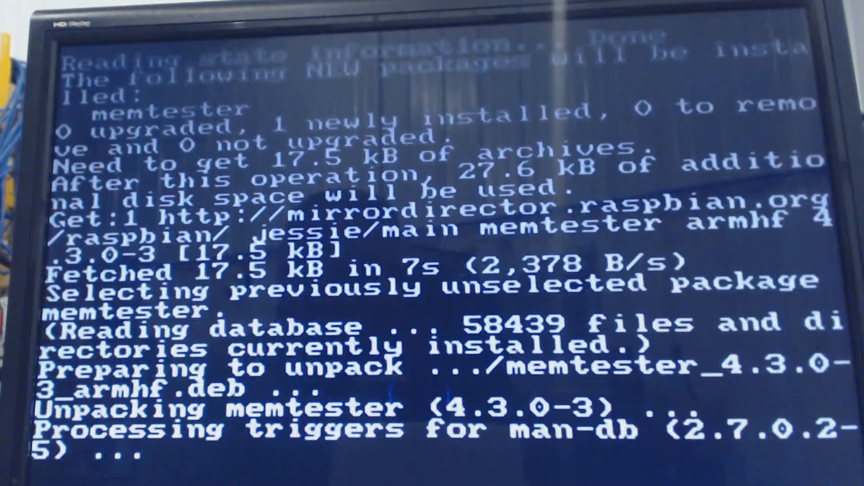
{"action": "scroll", "scroll_direction": "down", "scroll_amount": 3}
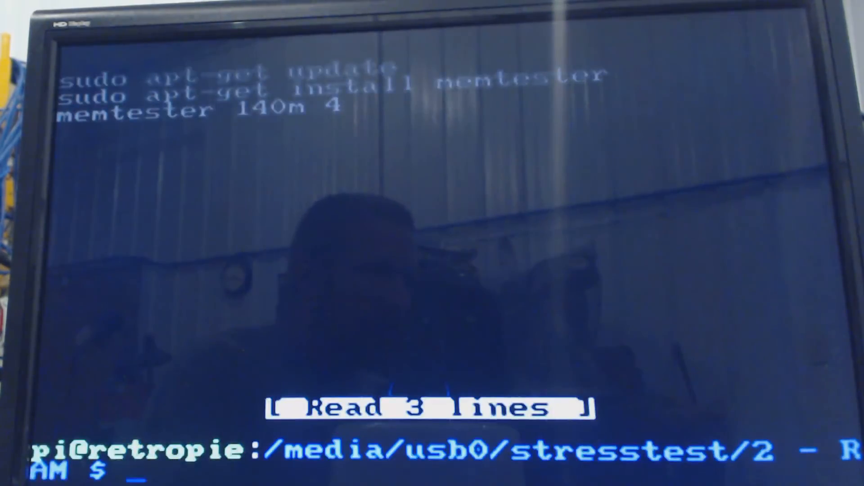
Run memtester on 140 MB for 4 loops, with every test reporting ok
{"action": "type", "text": "memtester 140"}
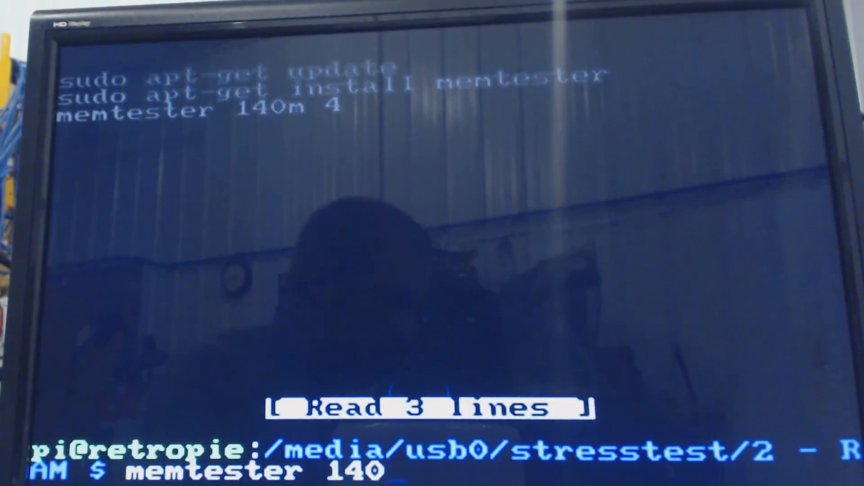
{"action": "key", "text": "Enter"}
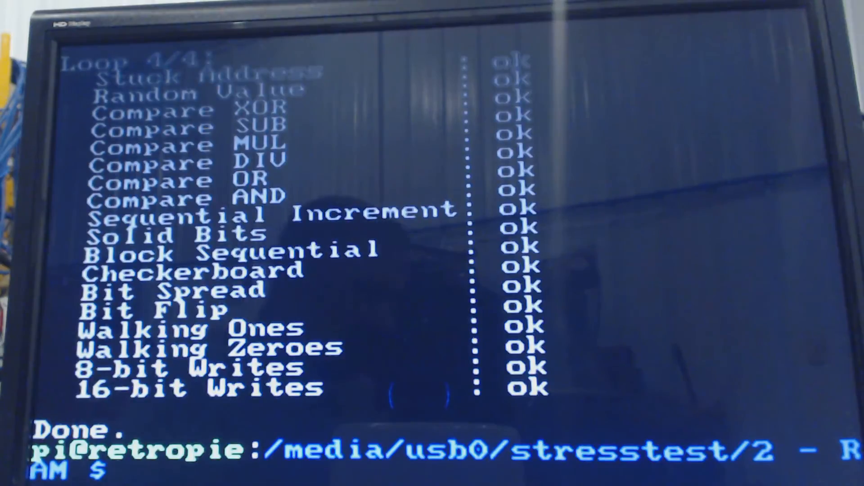
Change into the "3 - SD Card" test folder and start opening its readme with sudo nano
{"action": "type", "text": "cd .."}
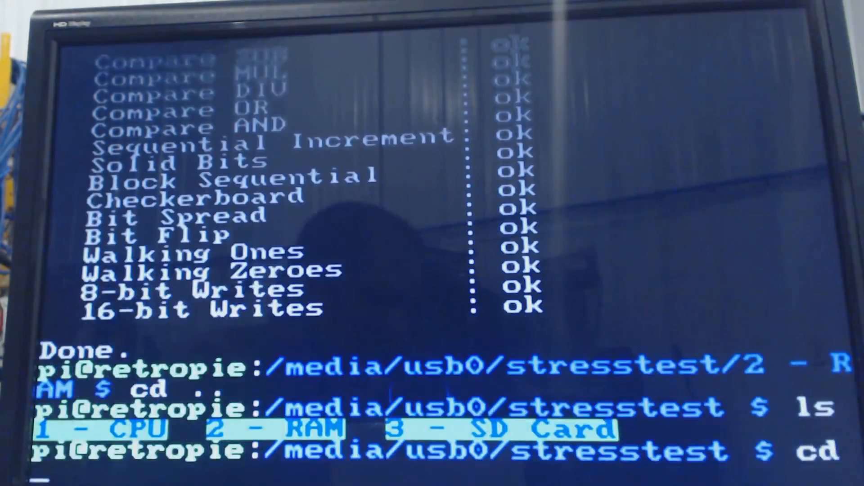
{"action": "type", "text": "3\\ -"}
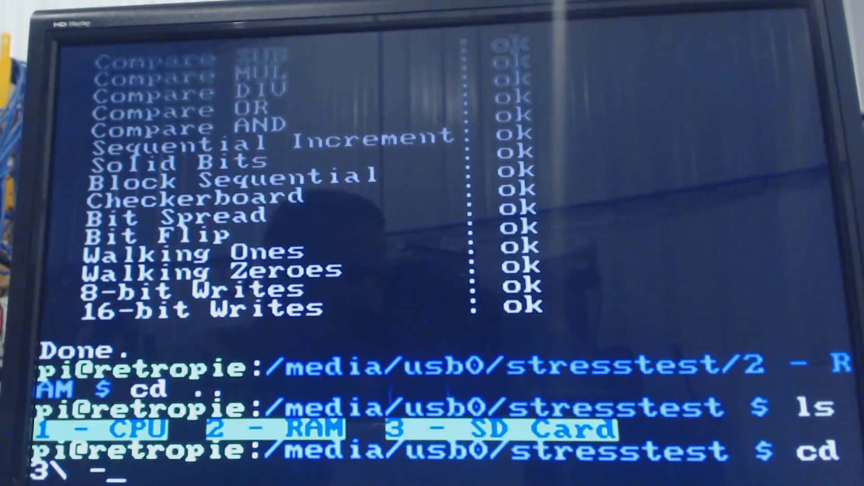
{"action": "type", "text": "\\"}
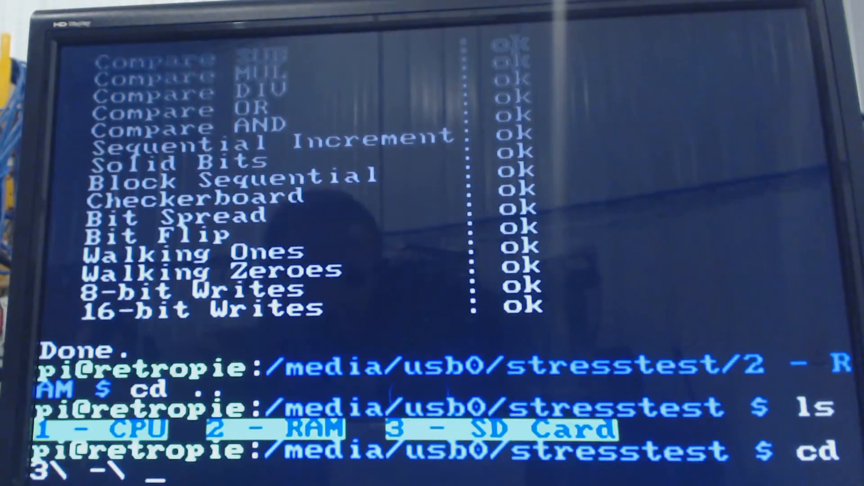
{"action": "type", "text": "SD\\ Card"}
{"action": "type", "text": "l"}
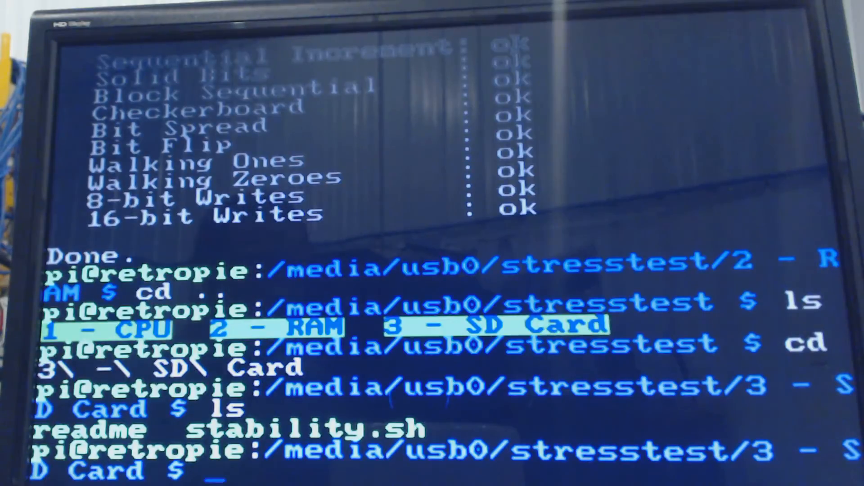
{"action": "type", "text": "s"}
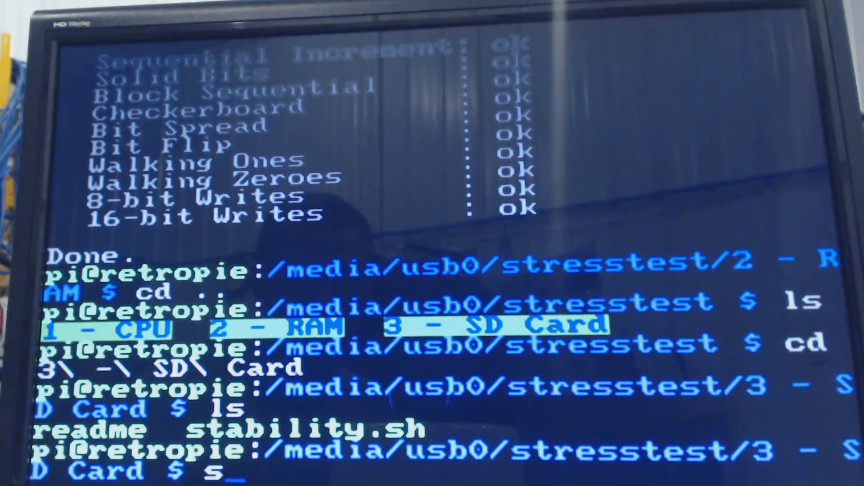
{"action": "type", "text": "udo nano"}
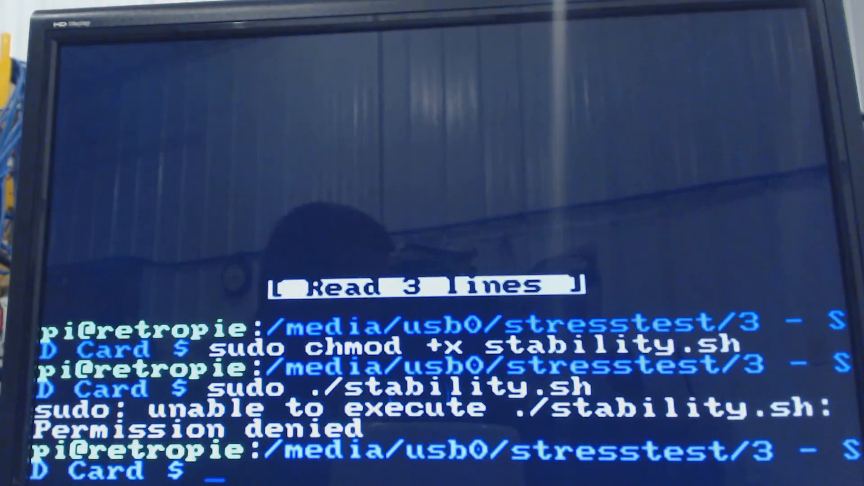
Make stability.sh executable with sudo chmod +x and try running it with sudo
{"action": "type", "text": "sudo bash"}
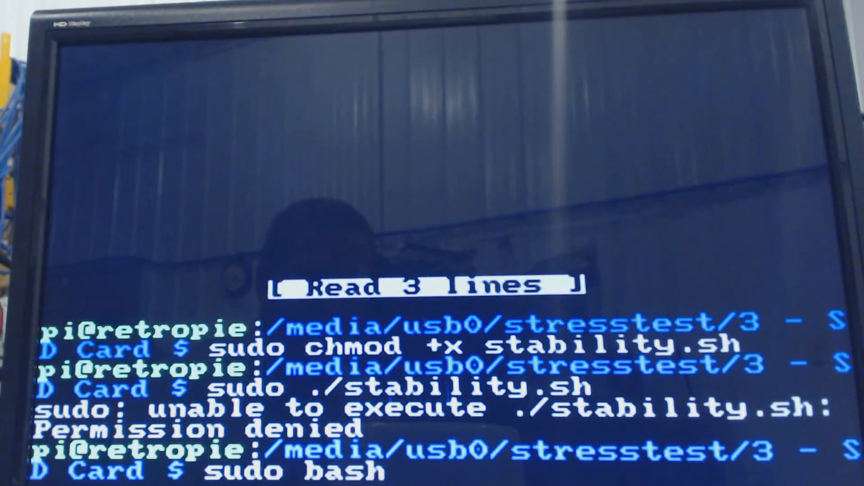
{"action": "type", "text": "stability"}
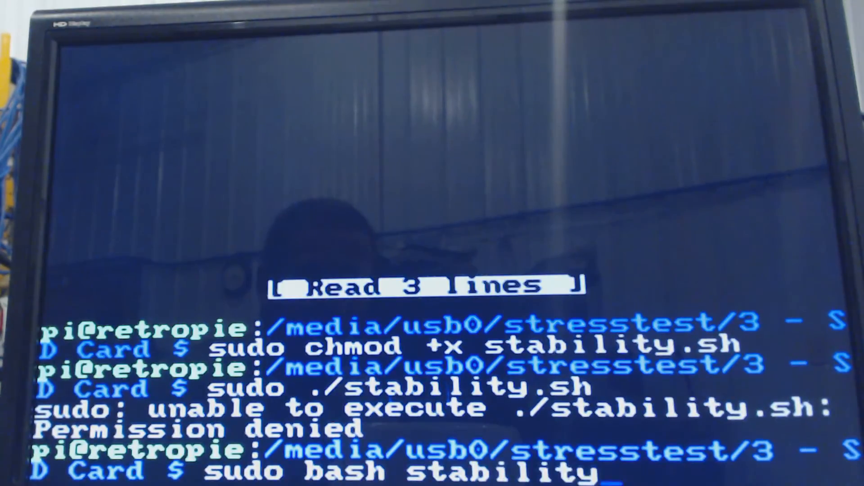